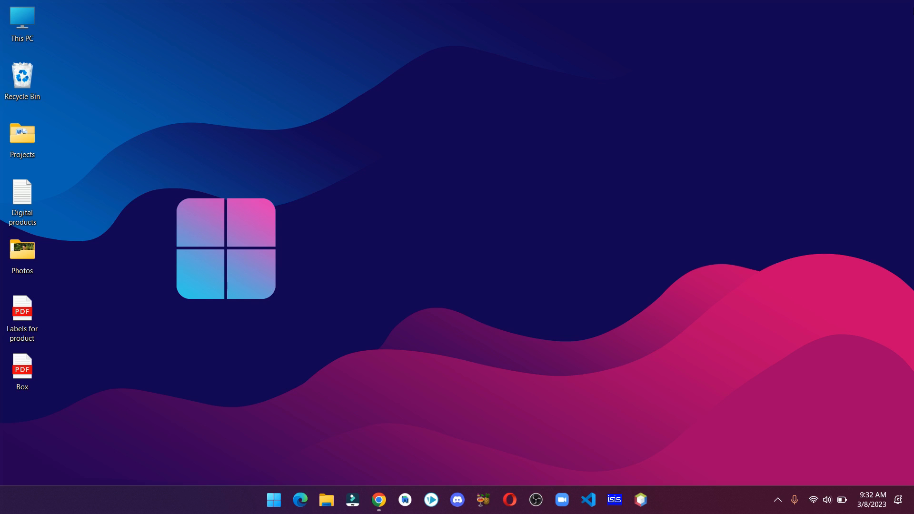
- Launch Chrome from the taskbar and browse the github.com landing page
click(378, 500)
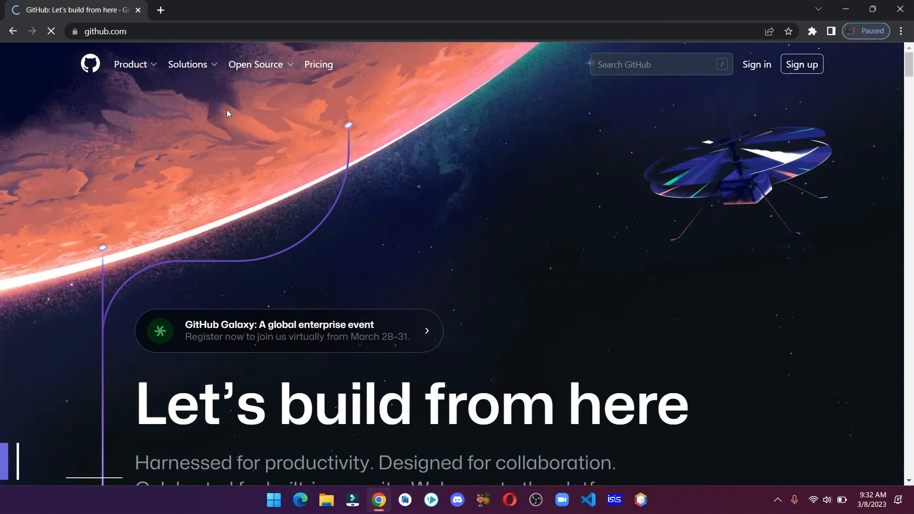
mouse_move(371, 104)
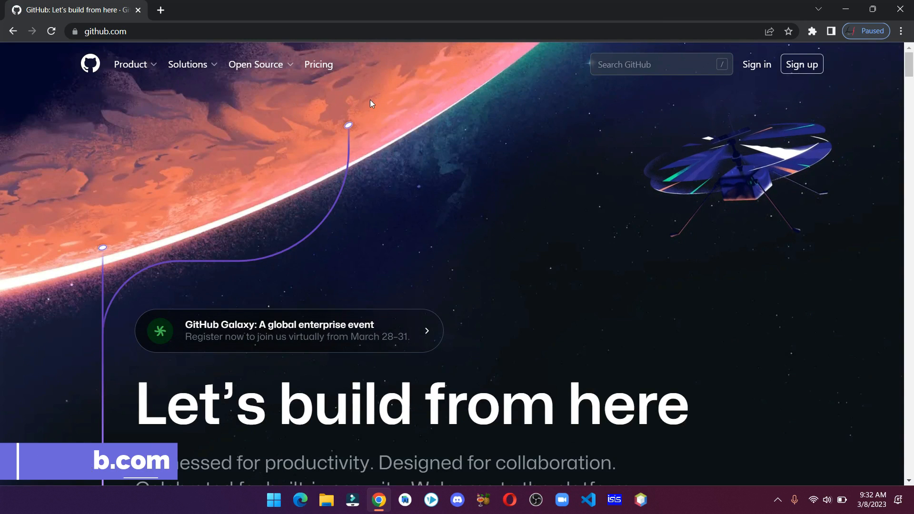
scroll(down, 3)
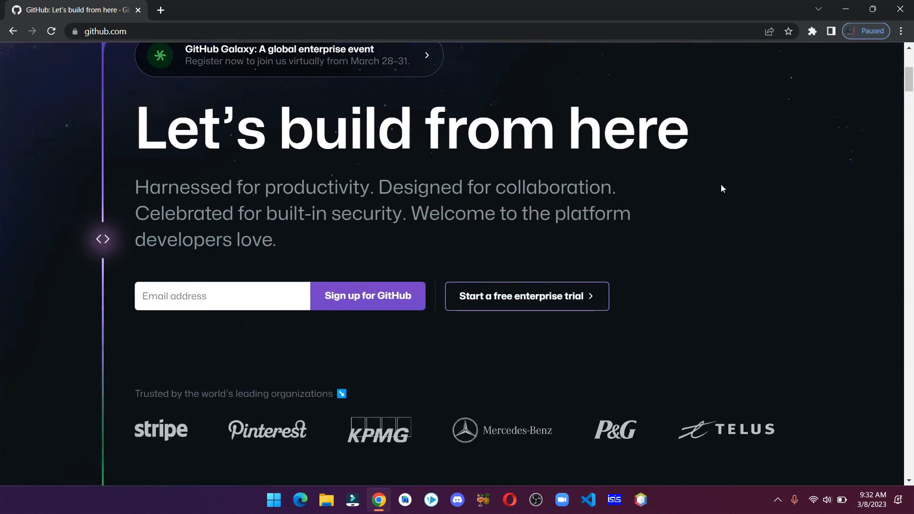
scroll(up, 3)
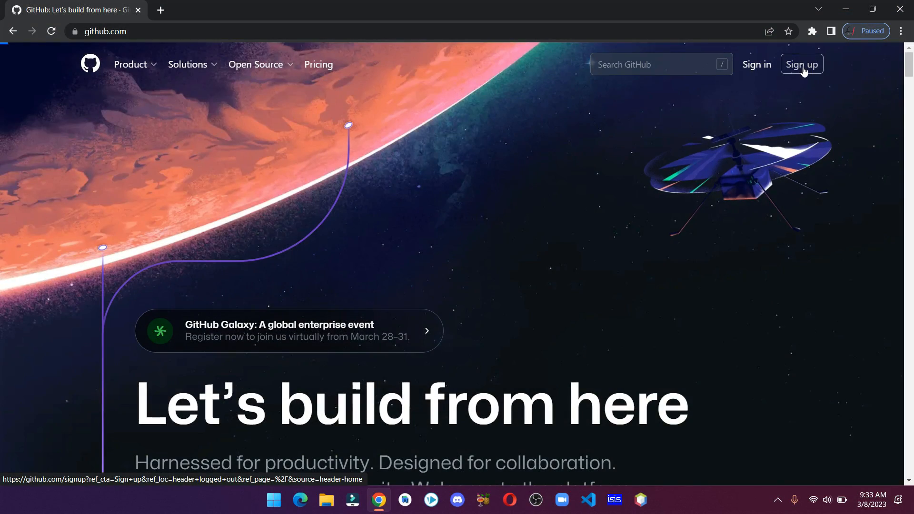
click(802, 65)
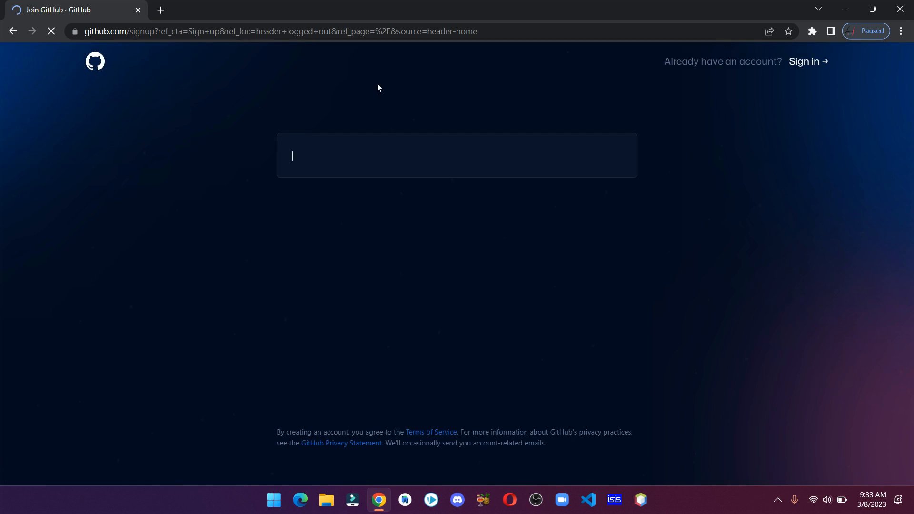
mouse_move(213, 172)
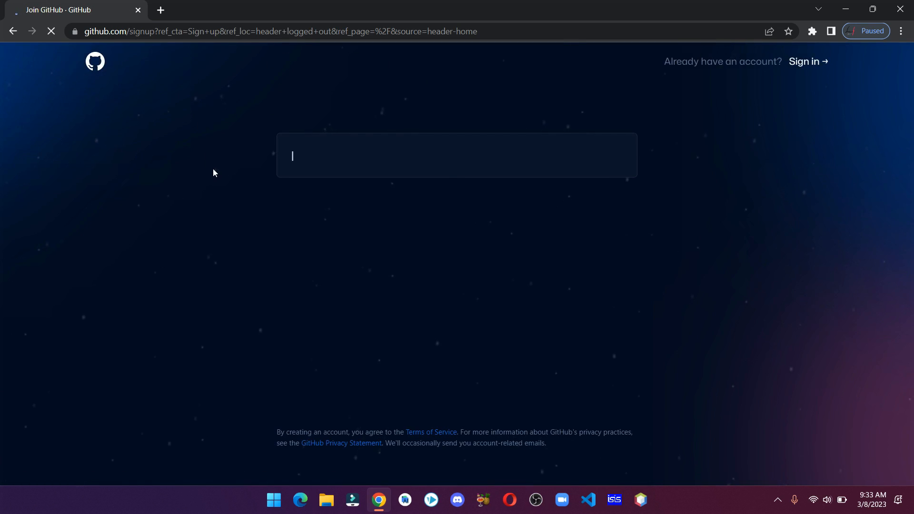
text(Welcome to GitHub!)
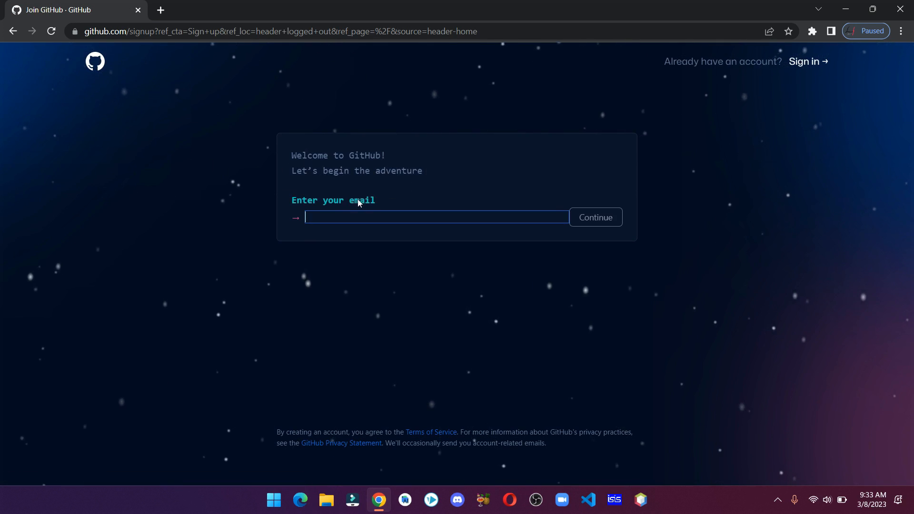
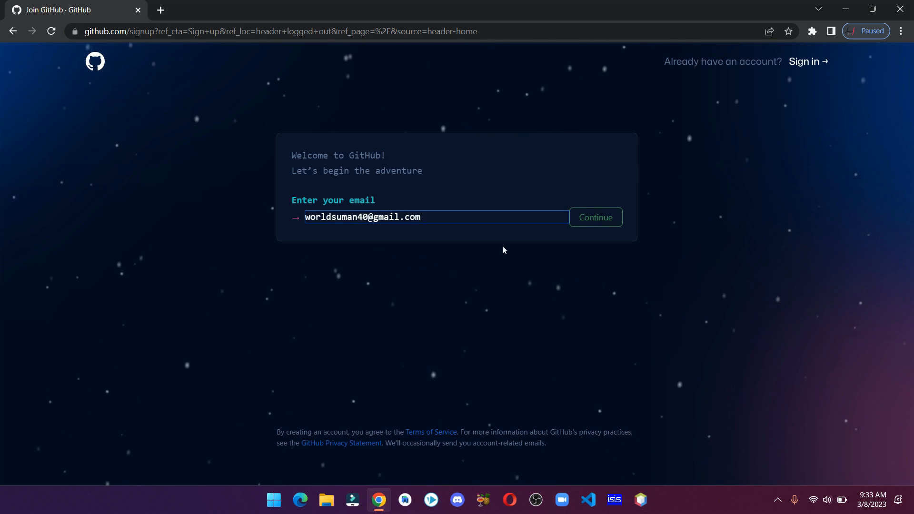
click(594, 217)
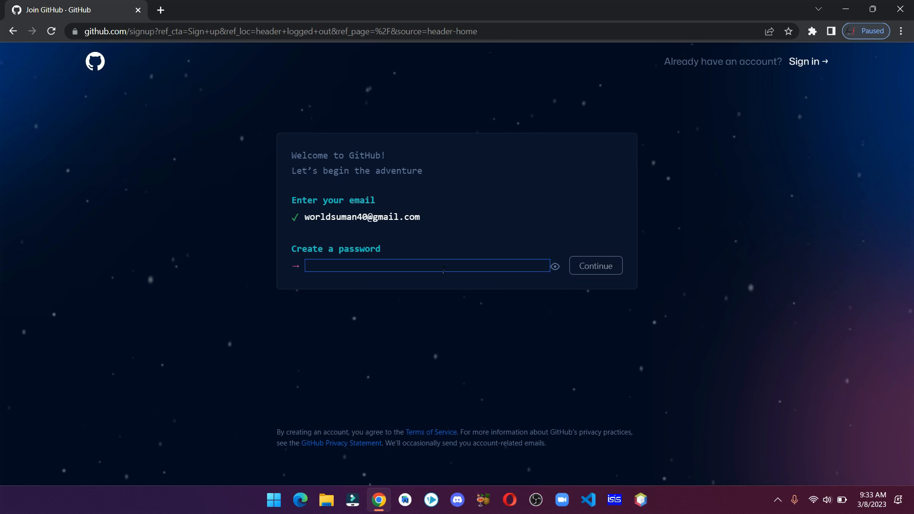
- Set the password and username and answer 'n' to decline product update emails
text(•)
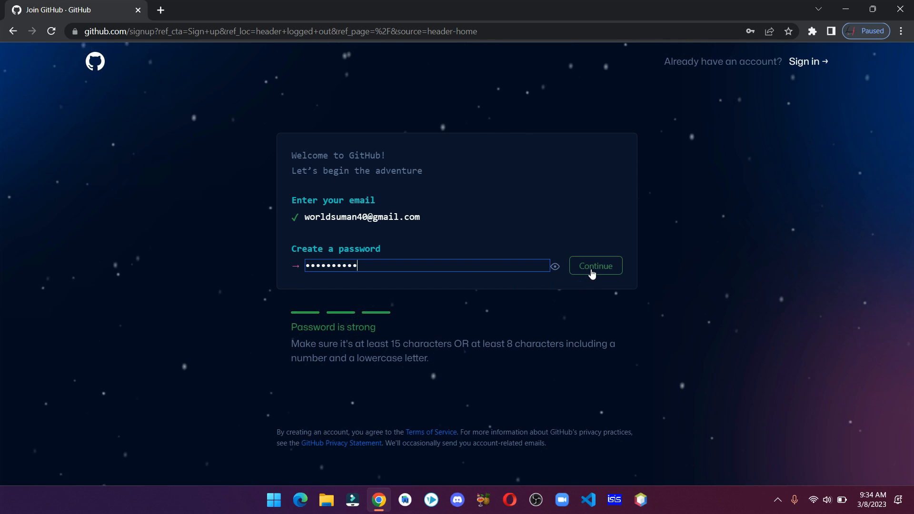
click(594, 265)
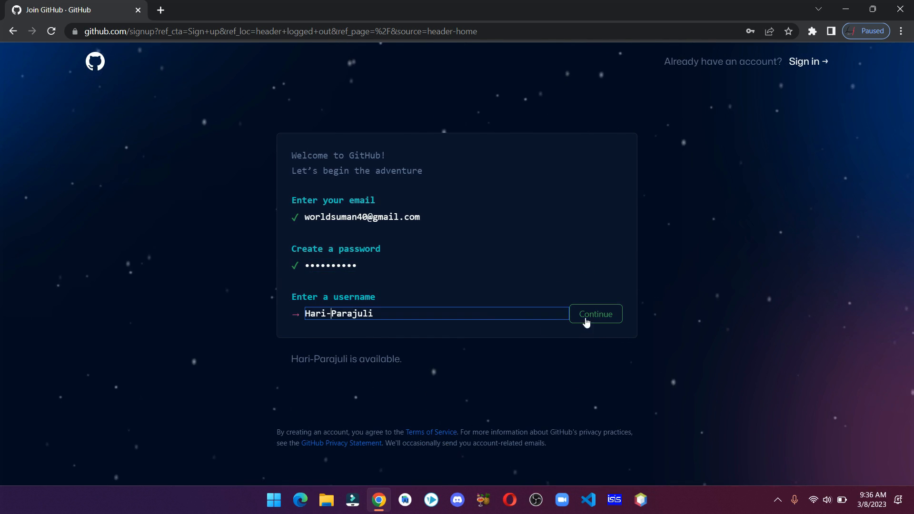
click(595, 313)
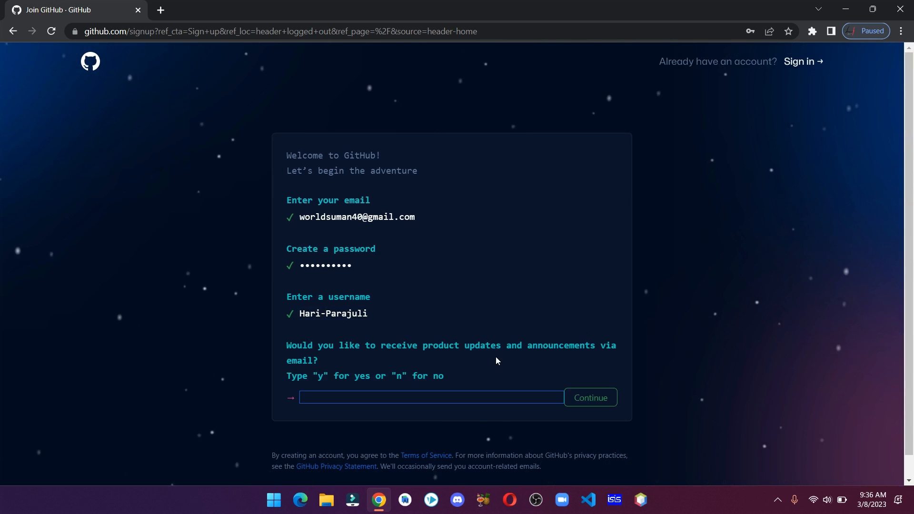
text(n)
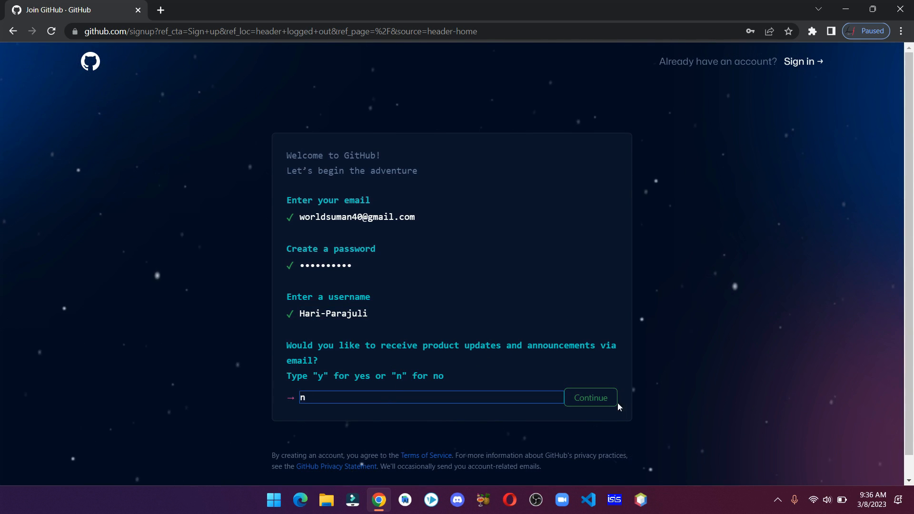
click(590, 398)
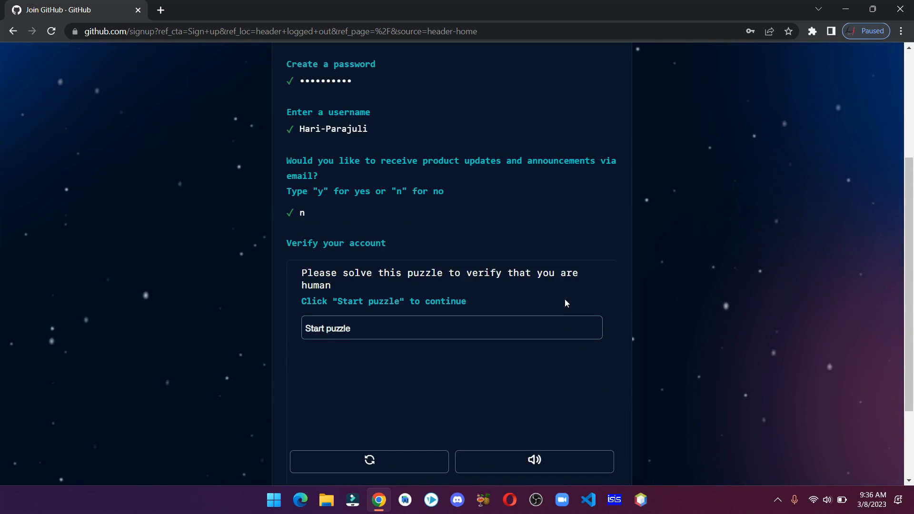
- Solve the verification puzzle by picking the matching square and submit Create account
click(451, 328)
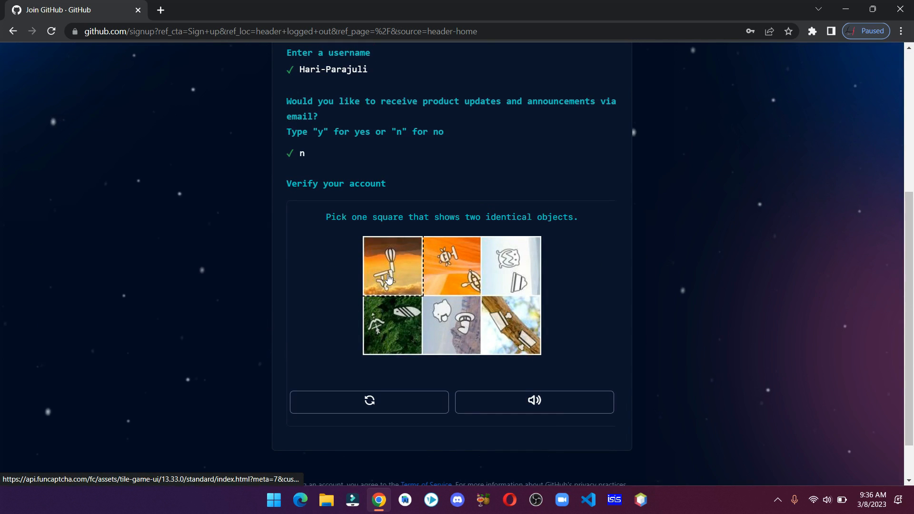
mouse_move(473, 226)
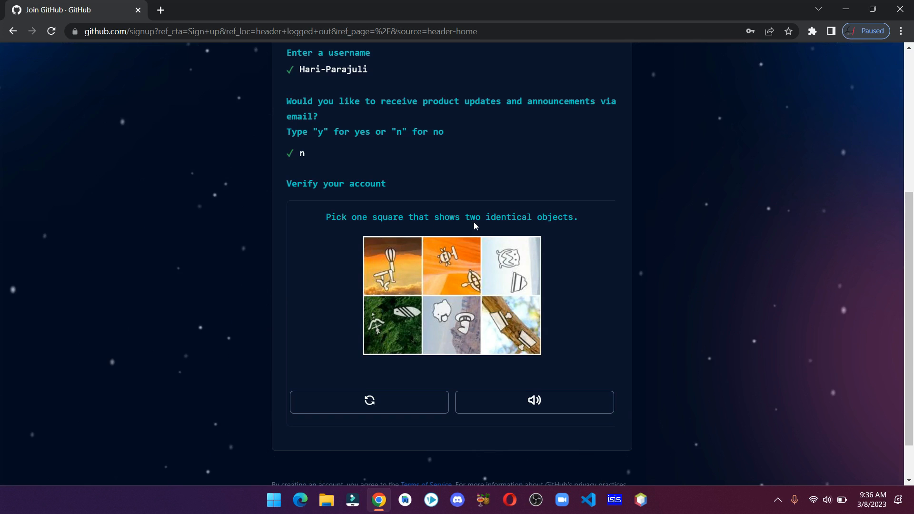
click(368, 401)
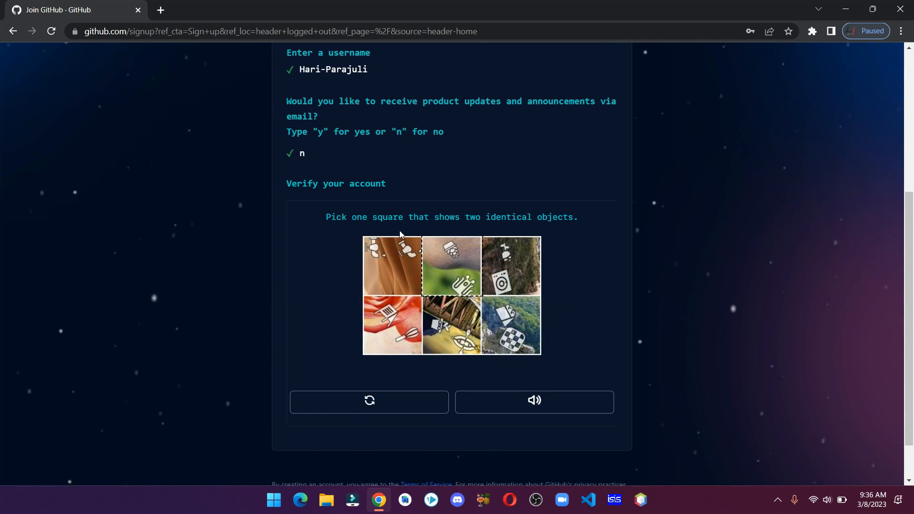
mouse_move(510, 224)
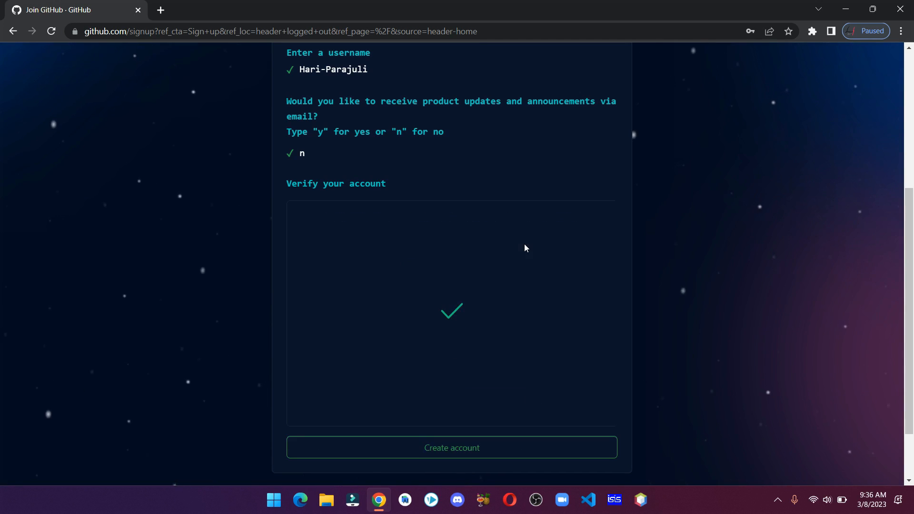
click(451, 448)
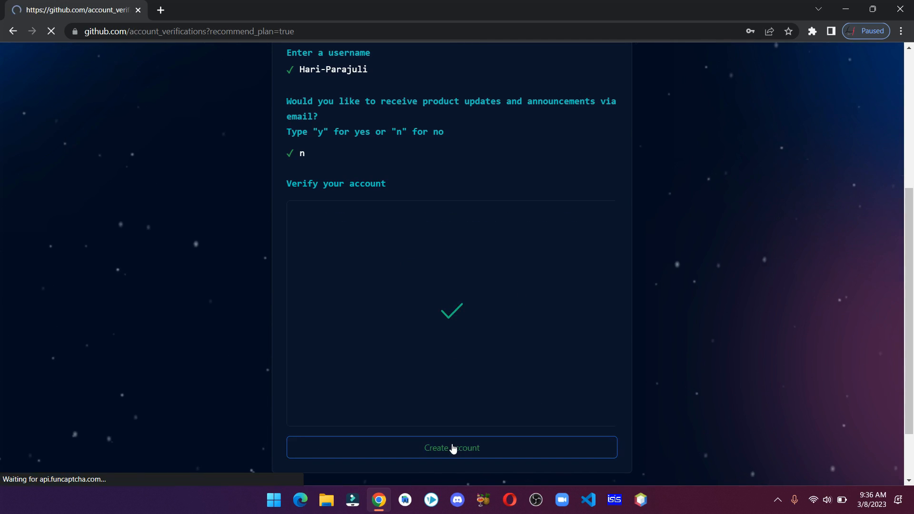
click(451, 447)
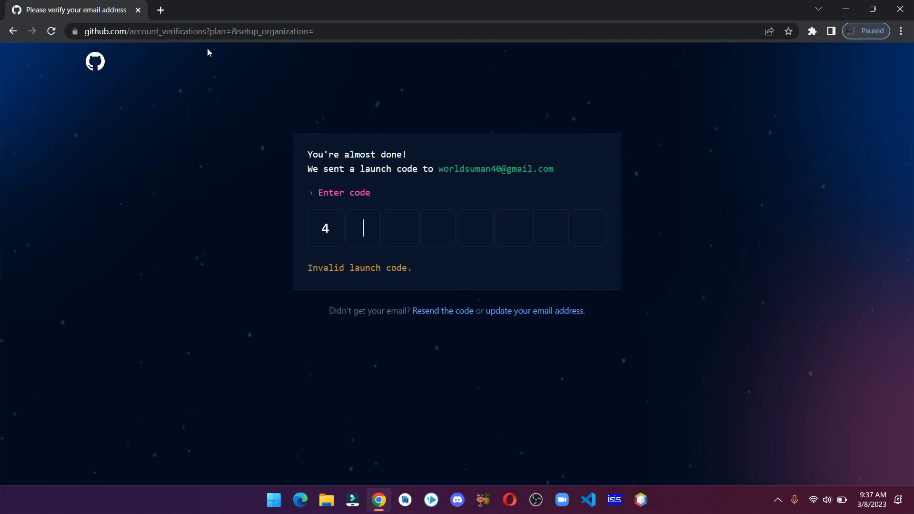
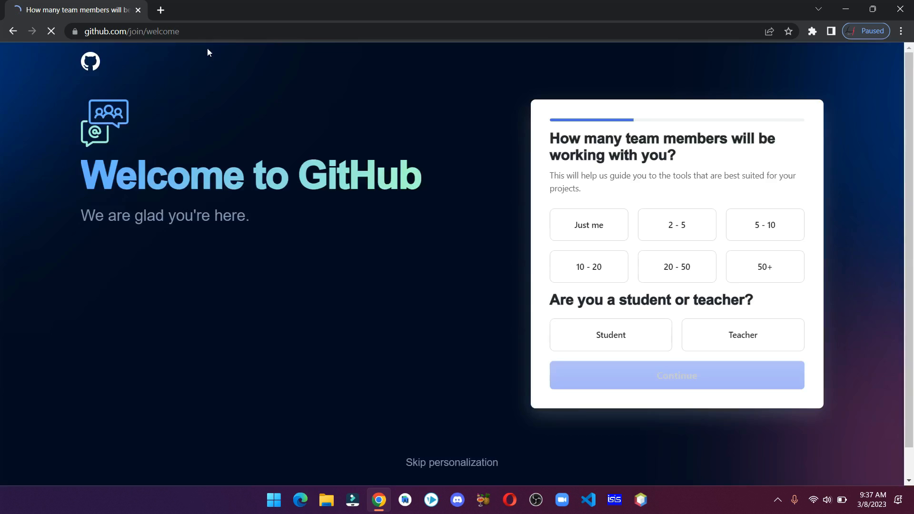
- Answer personalization as working alone, skip feature interests and continue with the free plan
click(588, 224)
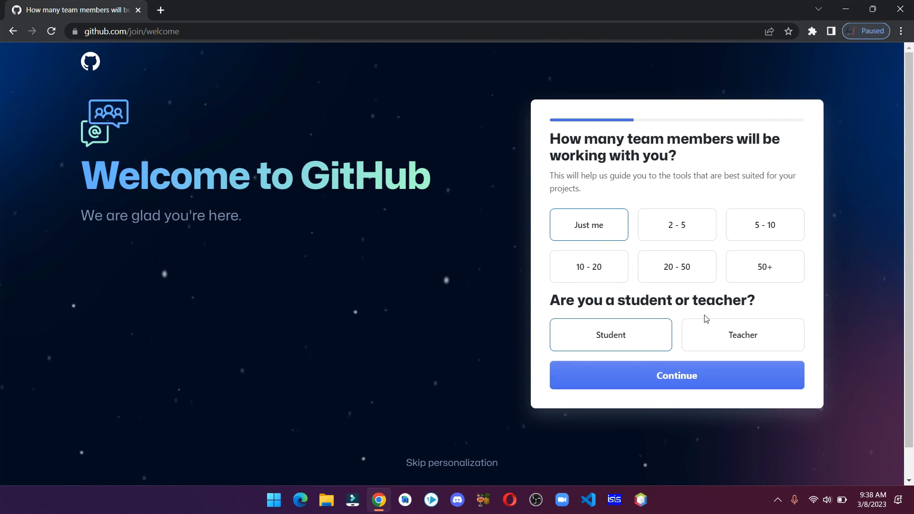
click(676, 375)
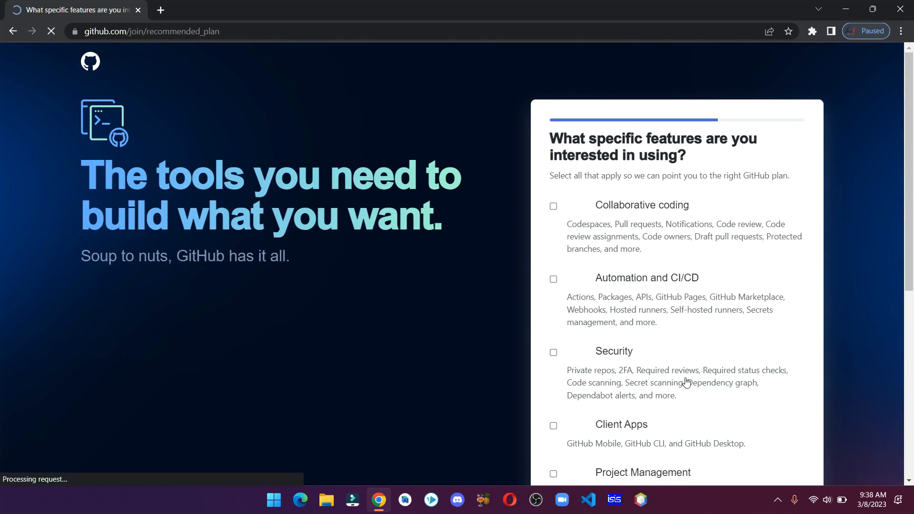
scroll(down, 3)
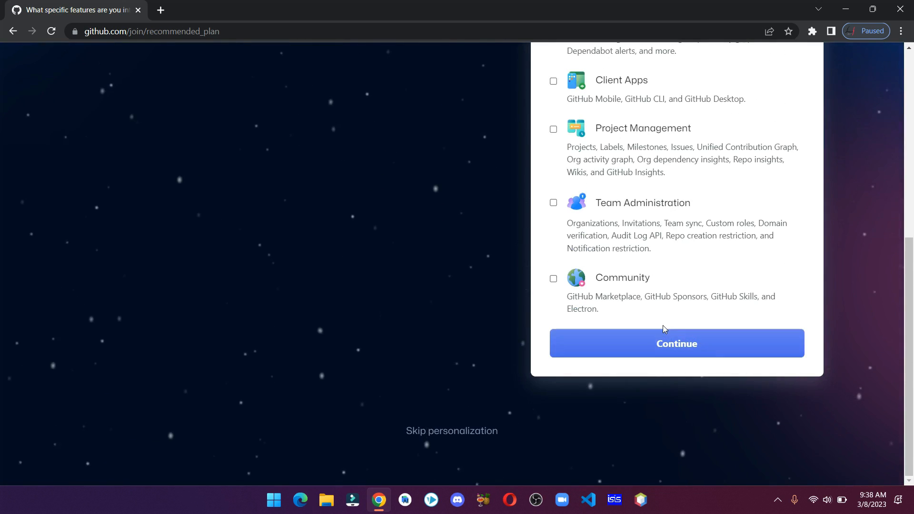
click(675, 343)
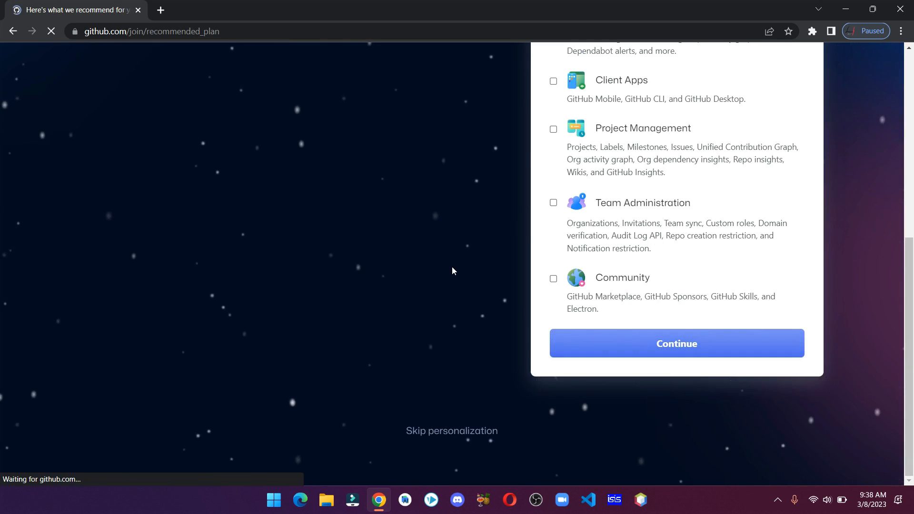
click(676, 343)
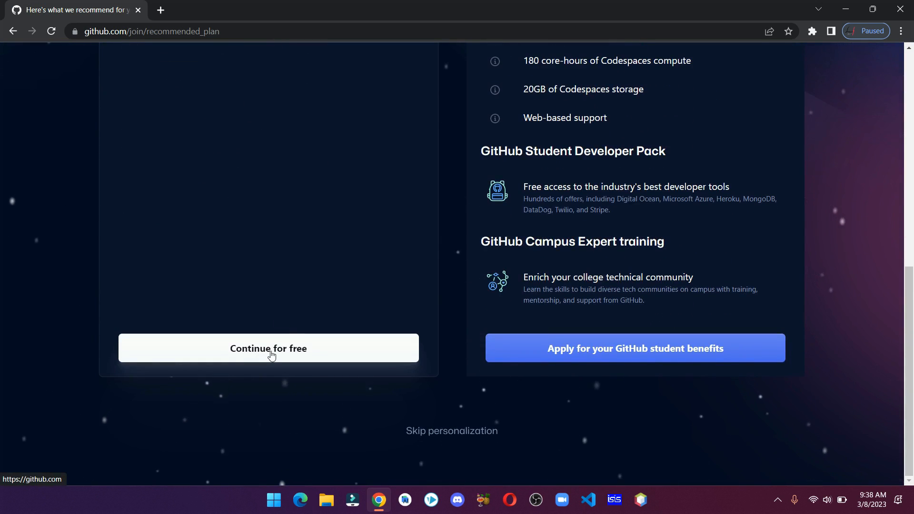
click(268, 348)
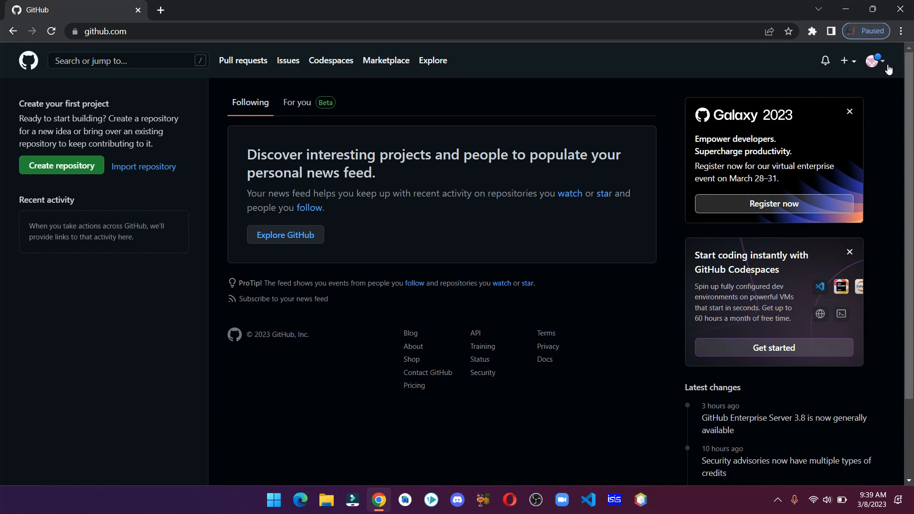
- Go to the account's own profile page via the avatar menu
click(874, 60)
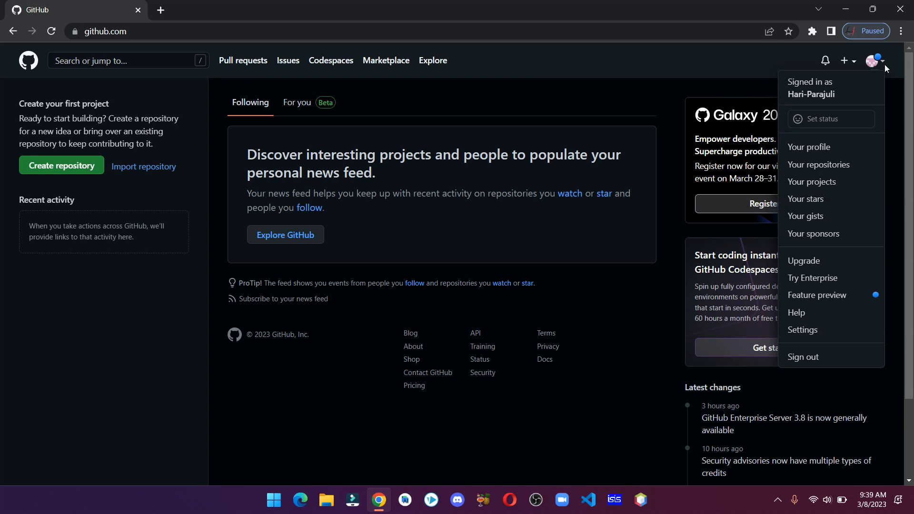
mouse_move(886, 77)
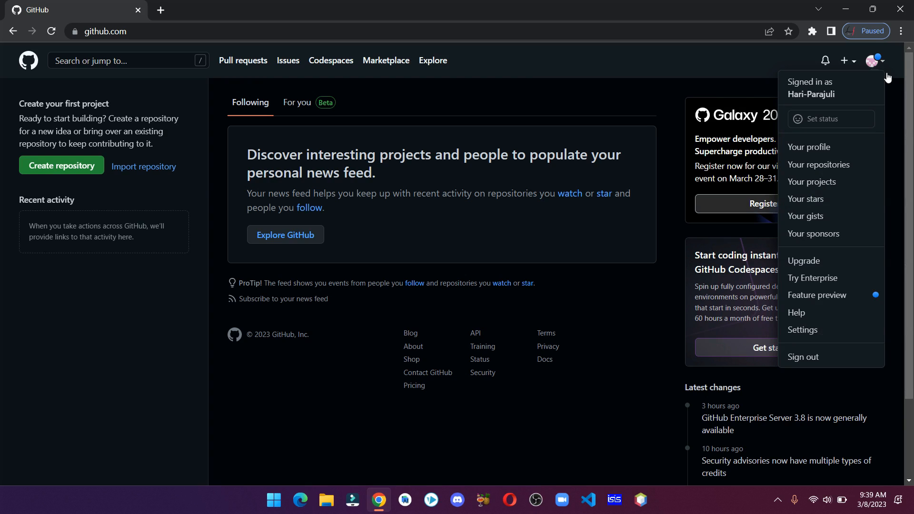
mouse_move(824, 147)
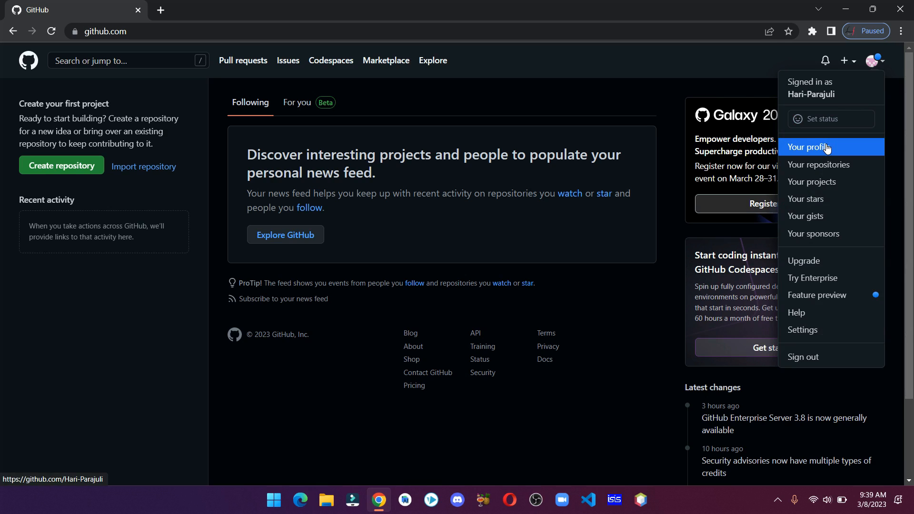
click(808, 147)
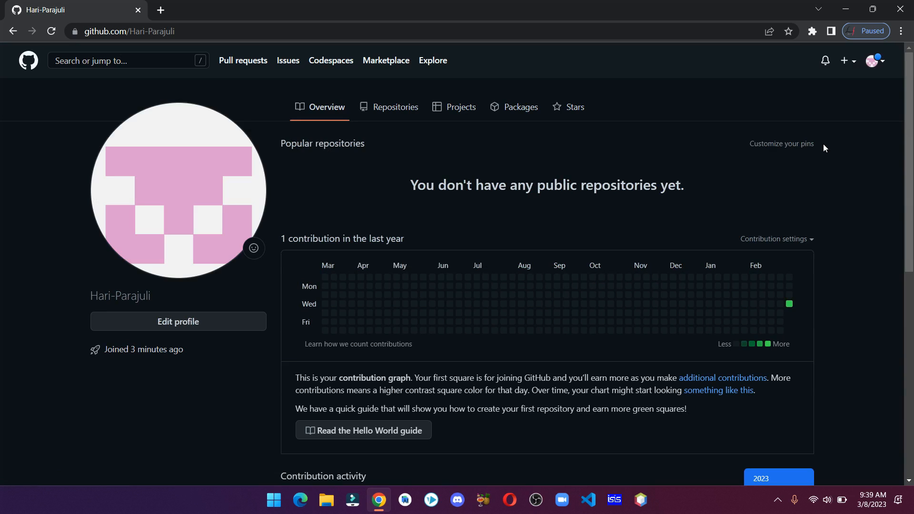
mouse_move(215, 204)
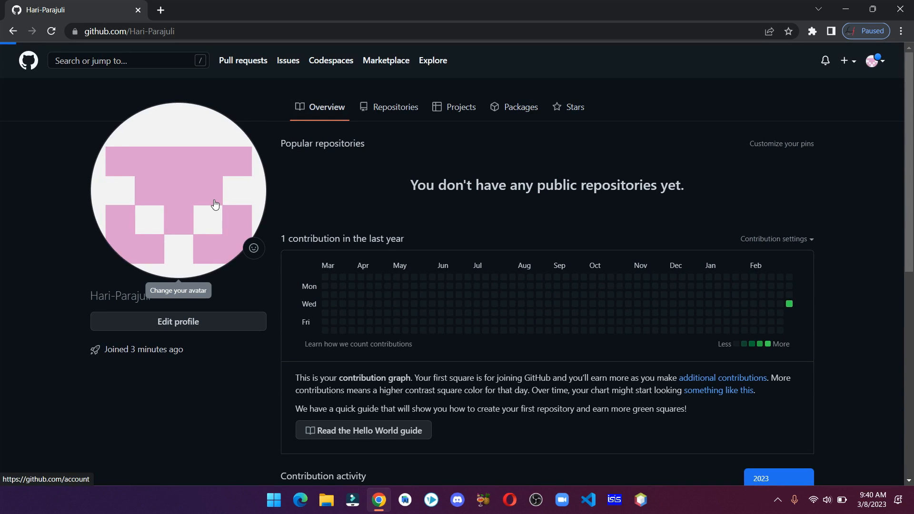
- Save the profile with bio 'Content Creator, Freelancer & Business Owner', he/him pronouns and Instagram and YouTube links
click(178, 321)
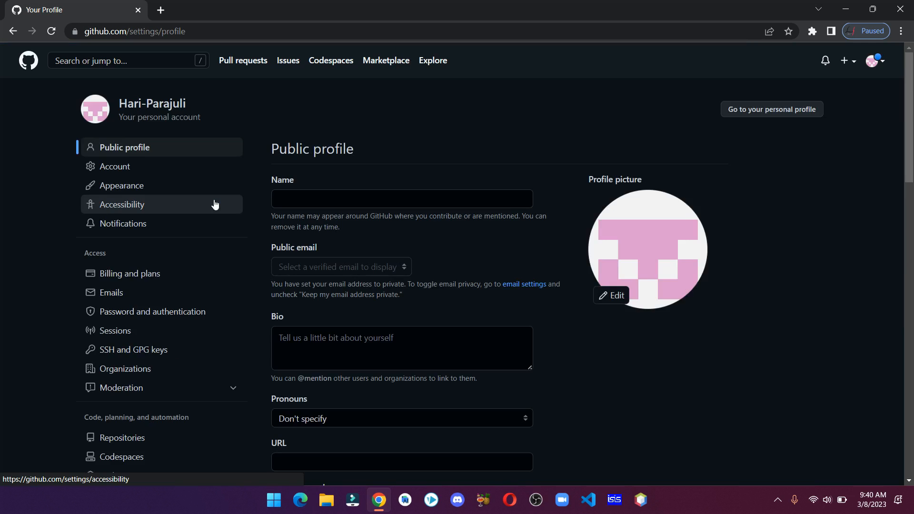
scroll(down, 3)
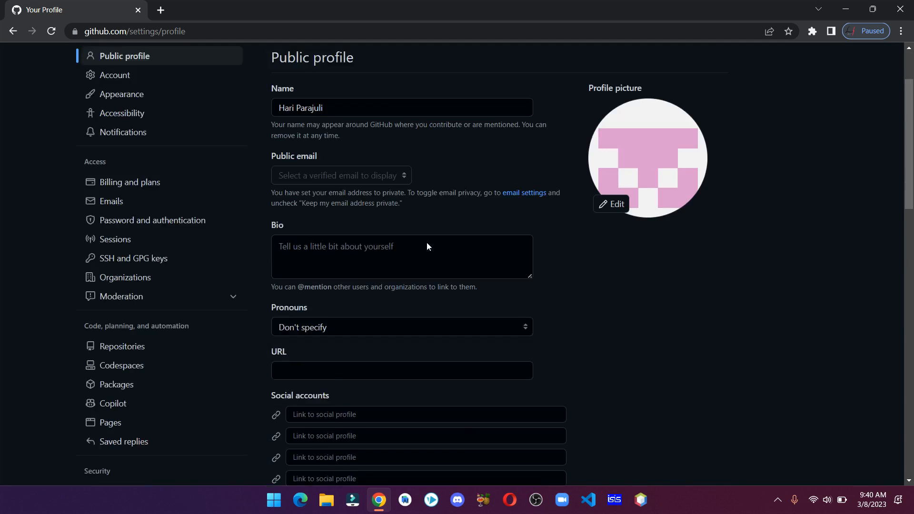
text(Content Creator, Freelancer & Business Owner)
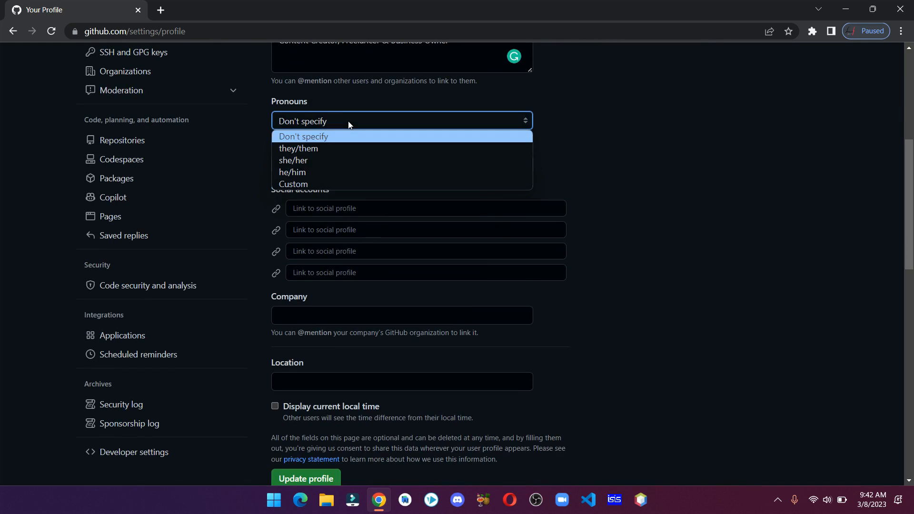
click(291, 172)
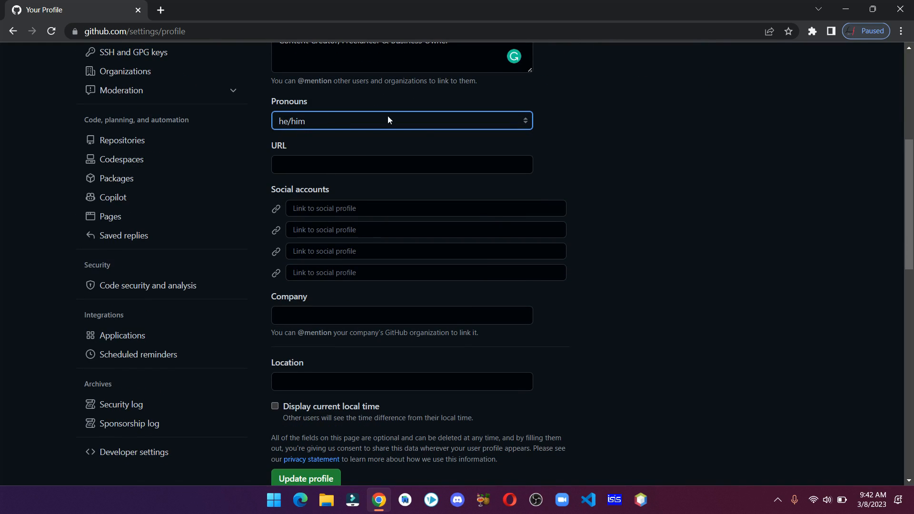
text(https://www.instagram.com/hareeparajuli/)
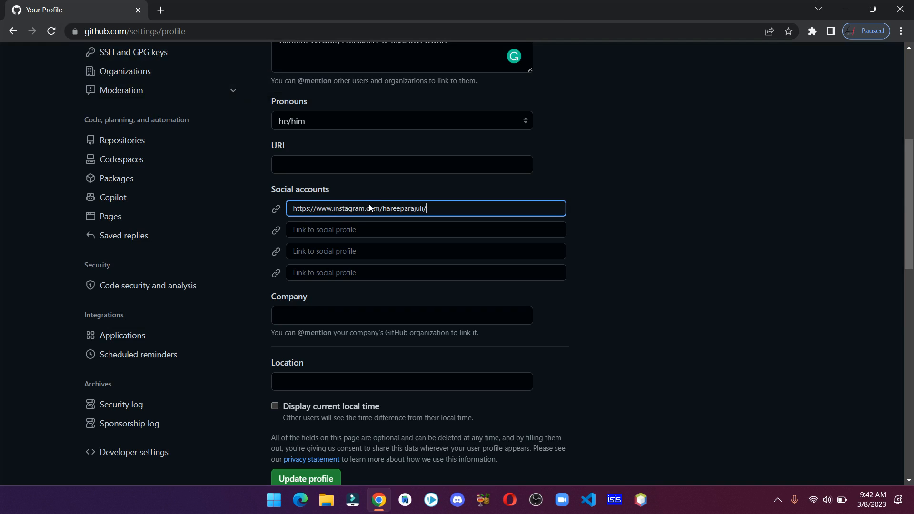
text(https://www.youtube.com/@Hari_Parajuli/)
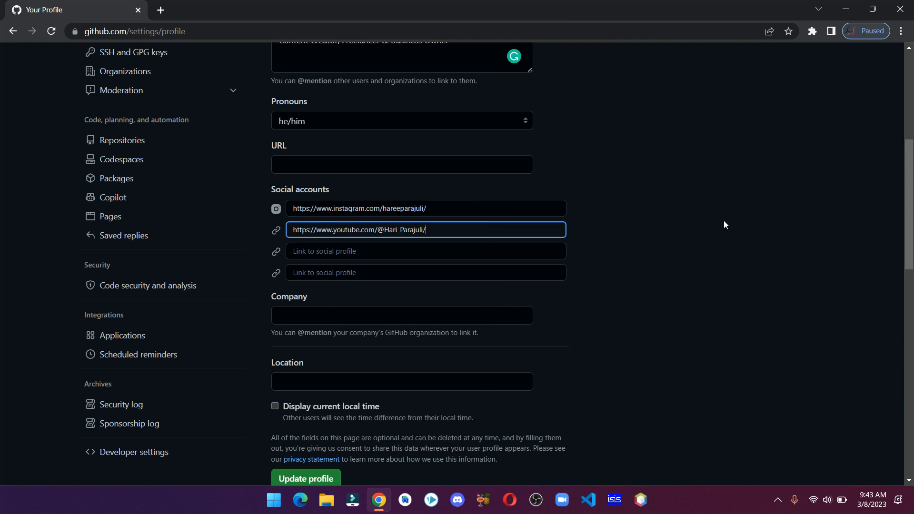
click(305, 478)
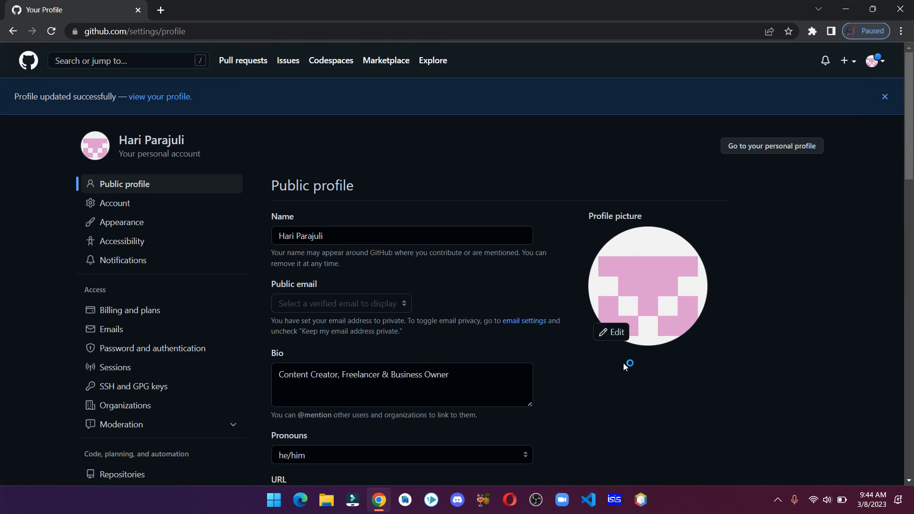
- Upload a cropped portrait photo as the new profile picture and view the updated profile
click(610, 332)
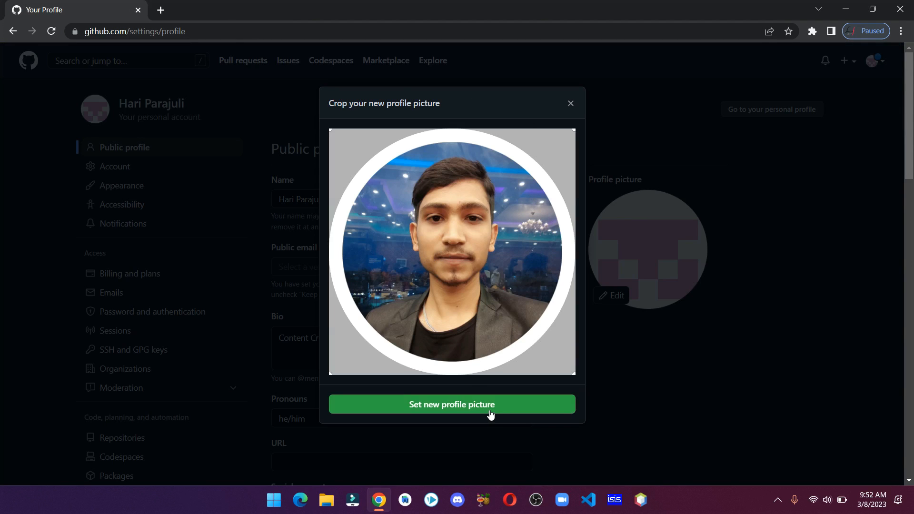
click(451, 404)
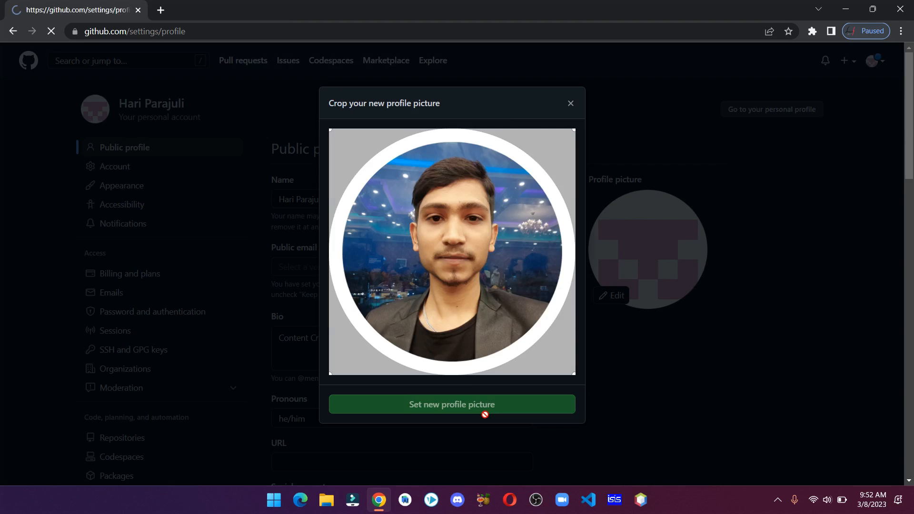
click(452, 404)
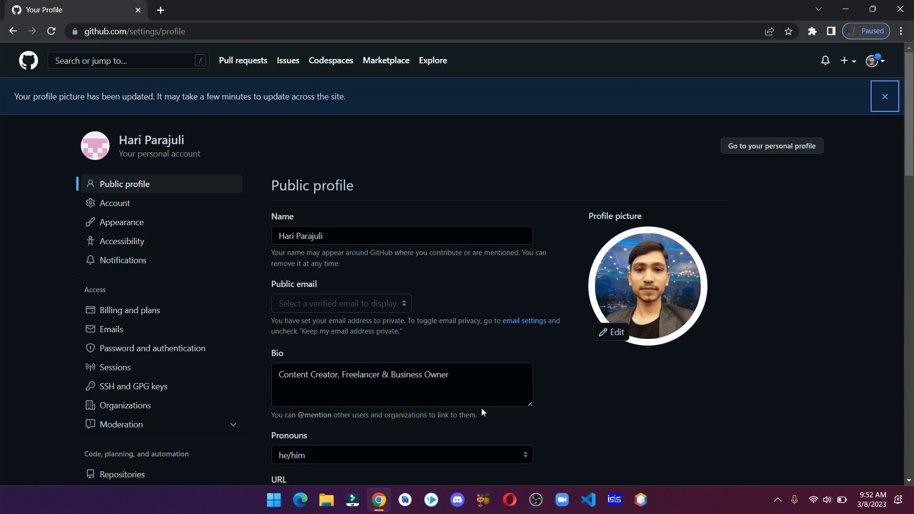
scroll(down, 3)
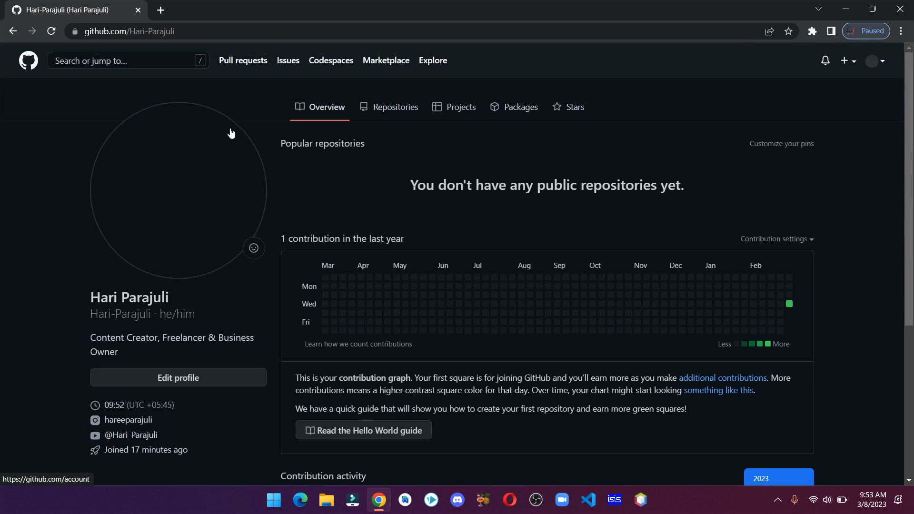
mouse_move(192, 185)
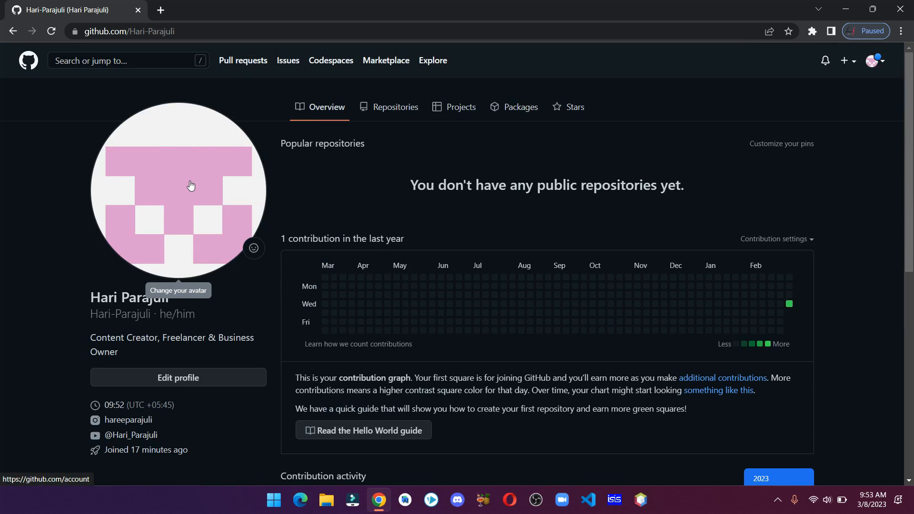
mouse_move(49, 25)
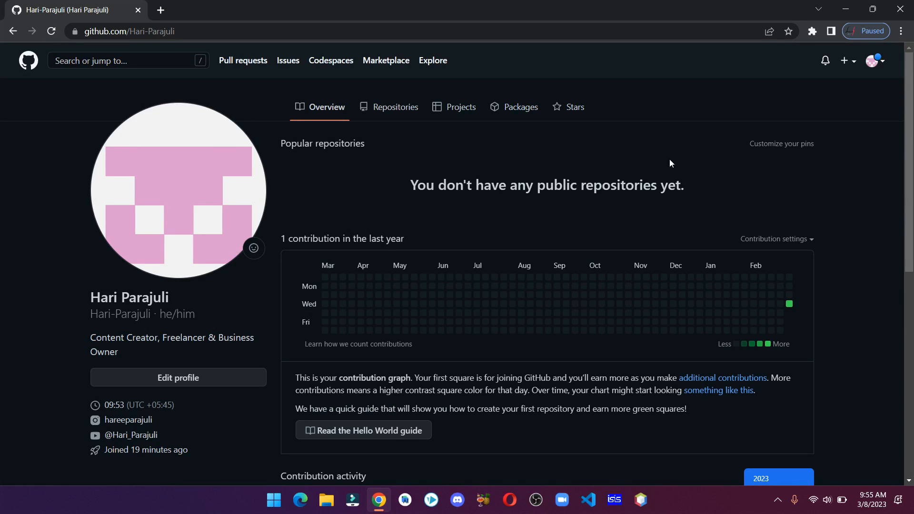
mouse_move(625, 165)
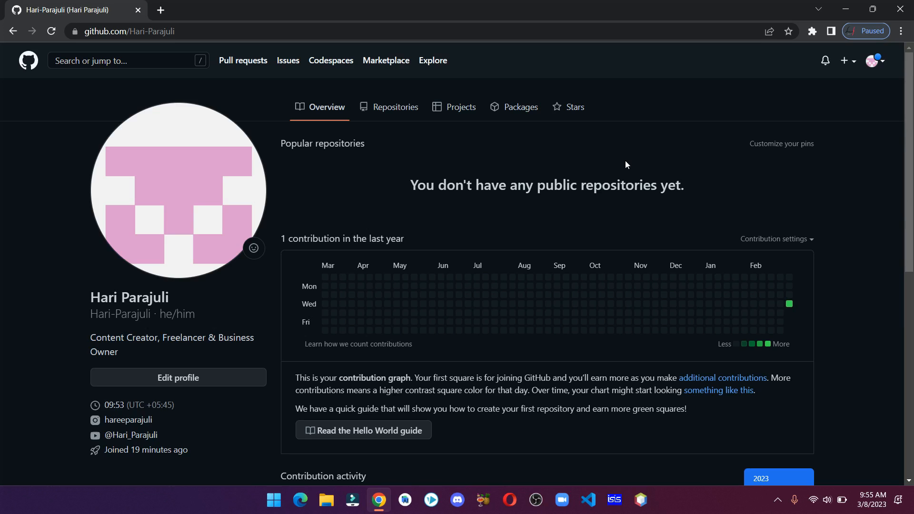
mouse_move(396, 107)
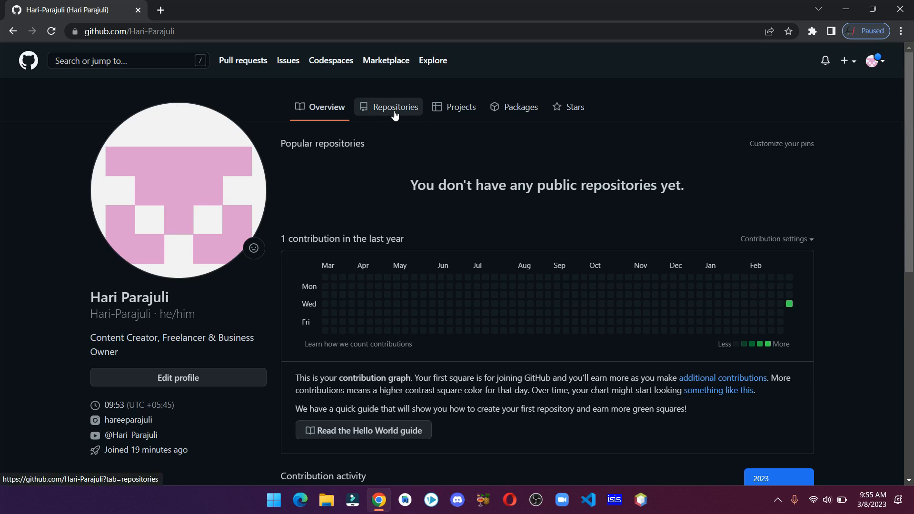
- Show the profile's Repositories list, which has no public repositories yet
click(395, 106)
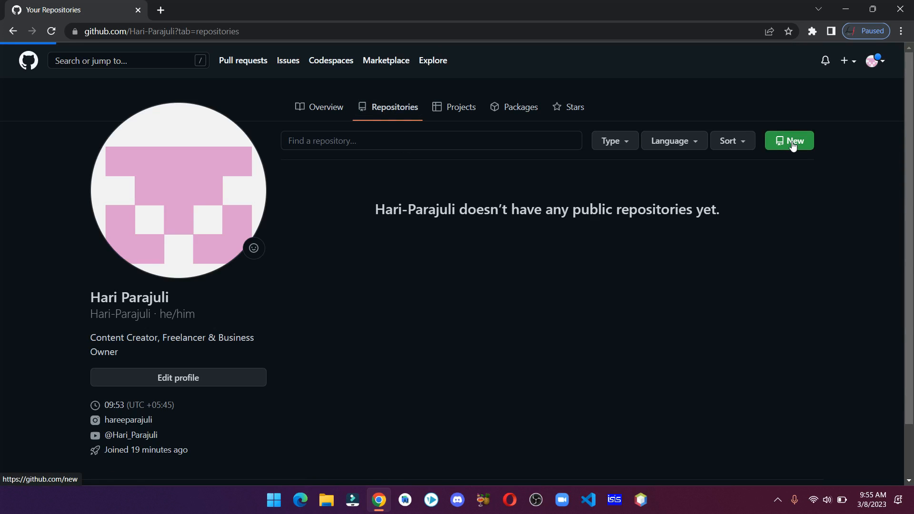
- Create the public CustomerBankAccountManagementSystem repository described as 'Basic JAVA project with MySQL database'
click(788, 141)
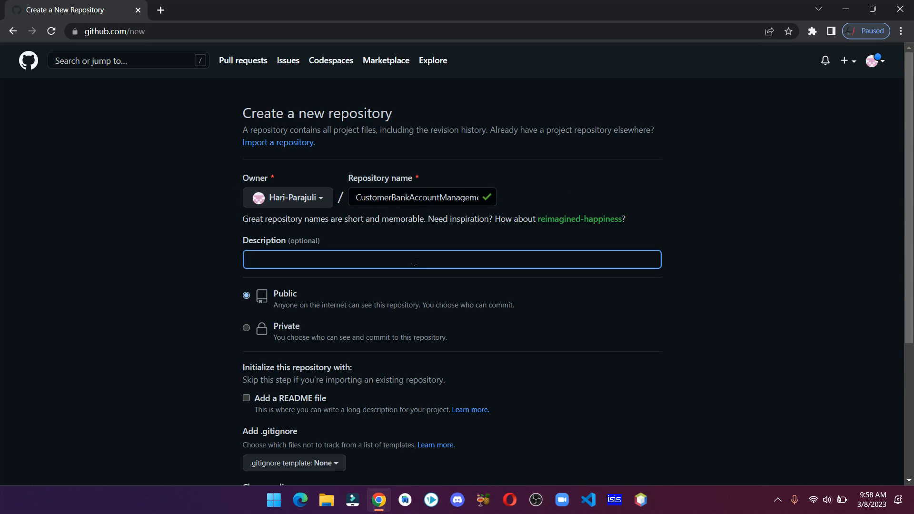
text(Basic JAVA project with MySQL database)
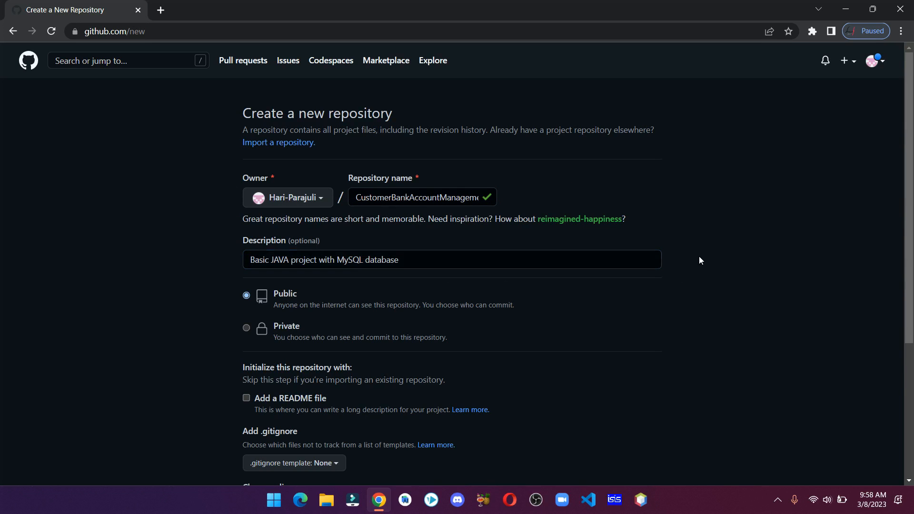
scroll(down, 3)
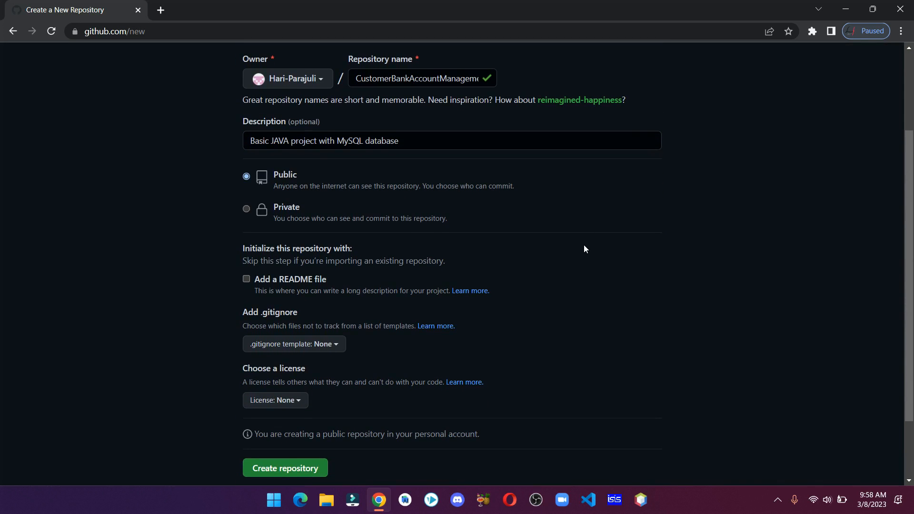
mouse_move(479, 185)
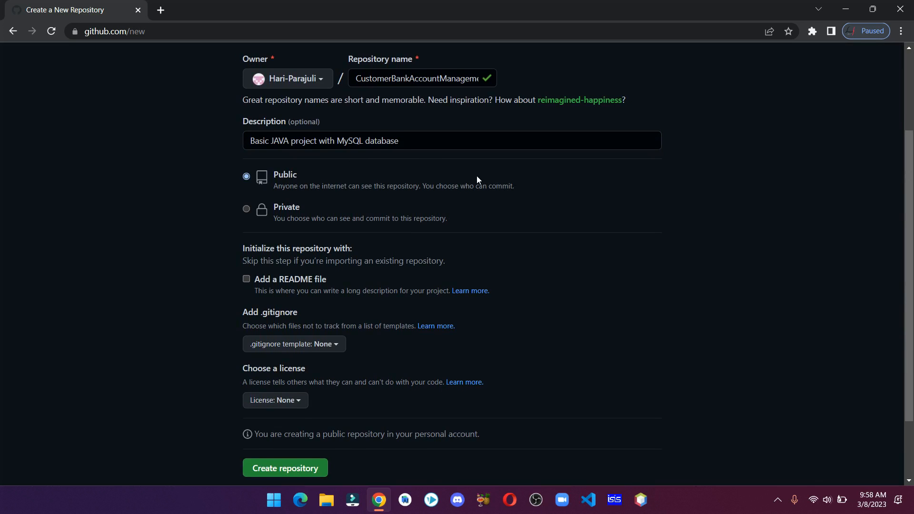
scroll(down, 3)
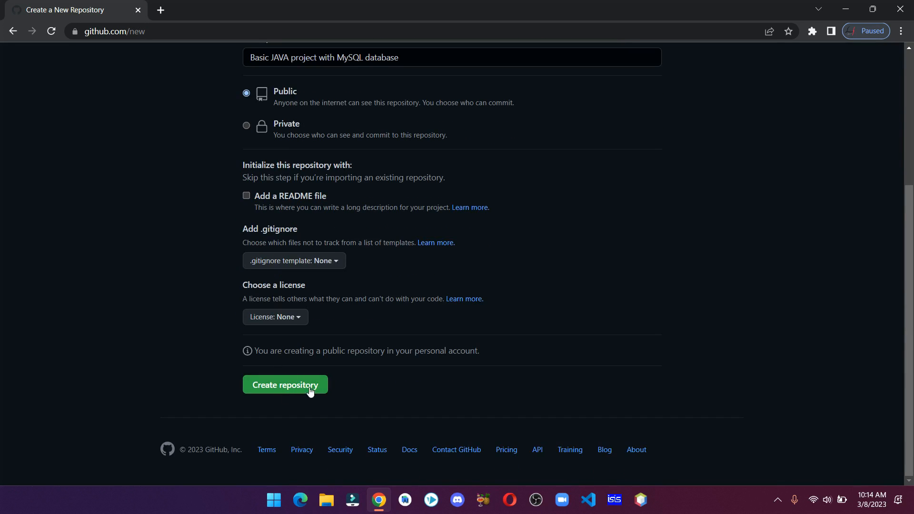
click(284, 385)
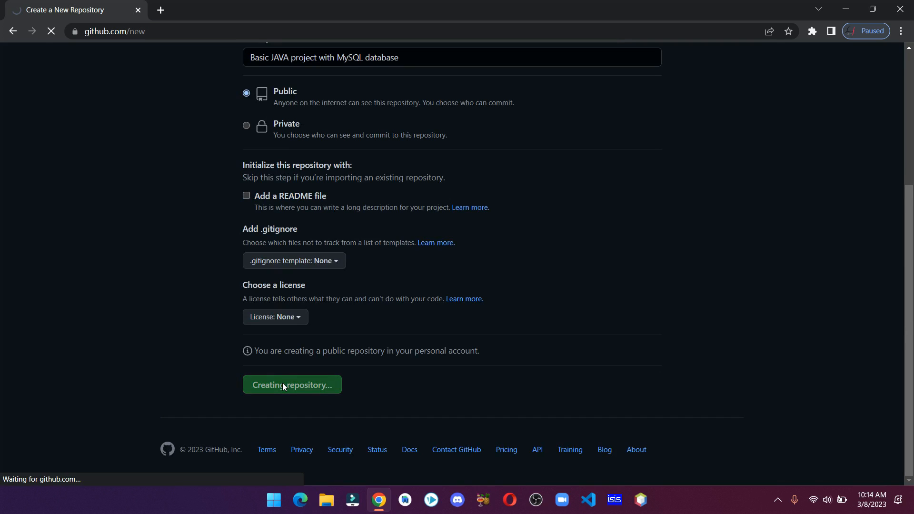
click(291, 385)
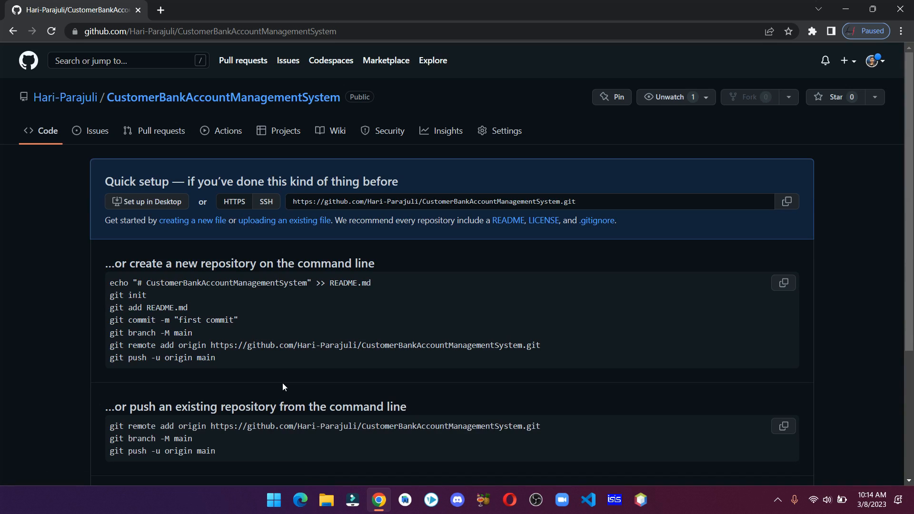
- Scroll through the new repository's quick setup page showing the push instructions
scroll(down, 3)
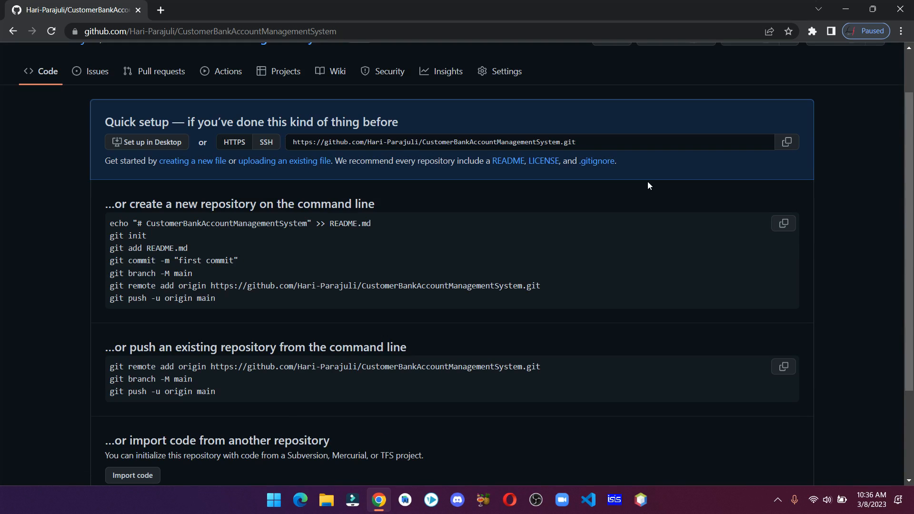
mouse_move(488, 164)
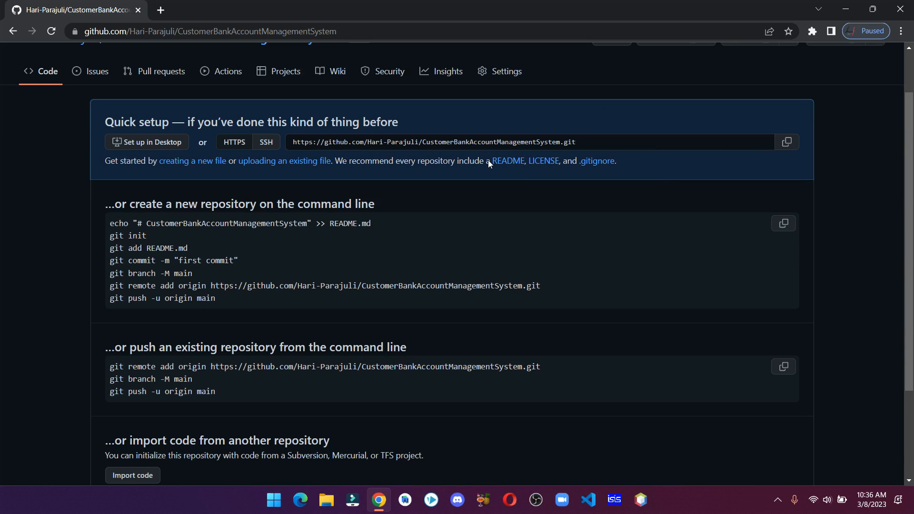
mouse_move(182, 23)
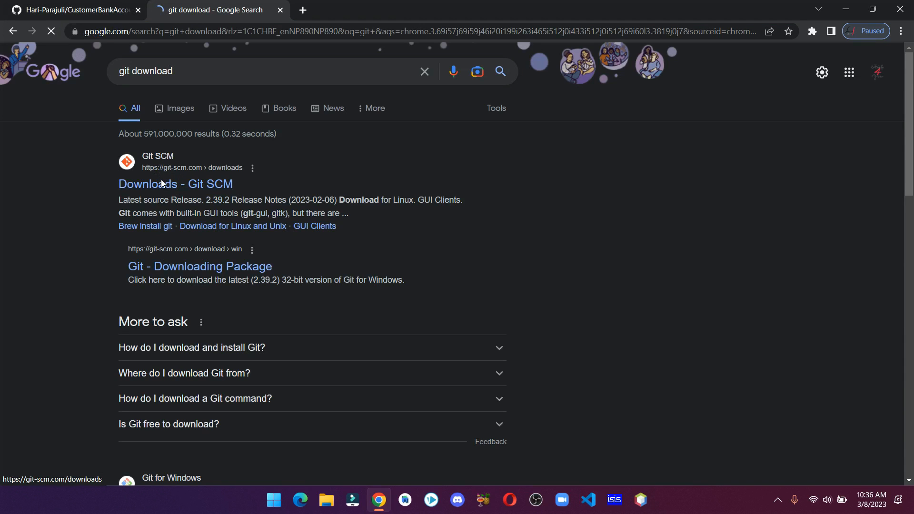
- View the Git SCM downloads page showing the 2.39.2 Windows release
click(175, 184)
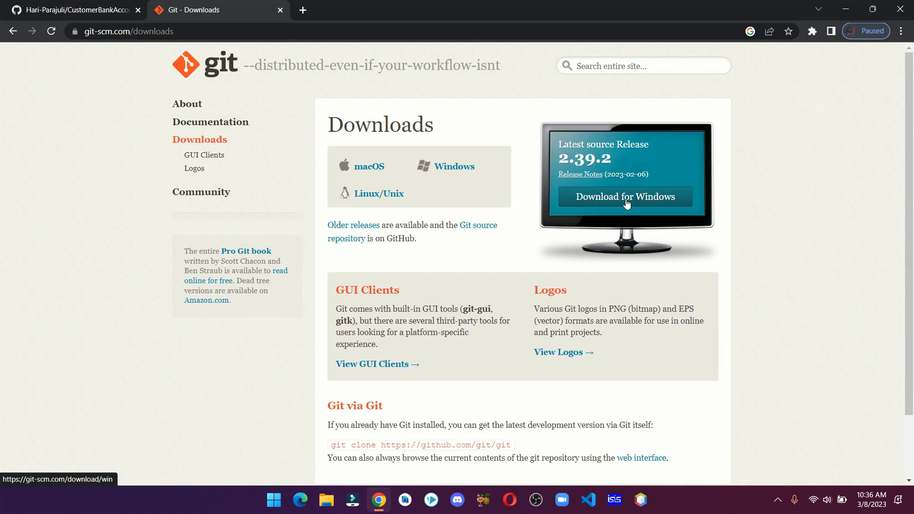
mouse_move(148, 391)
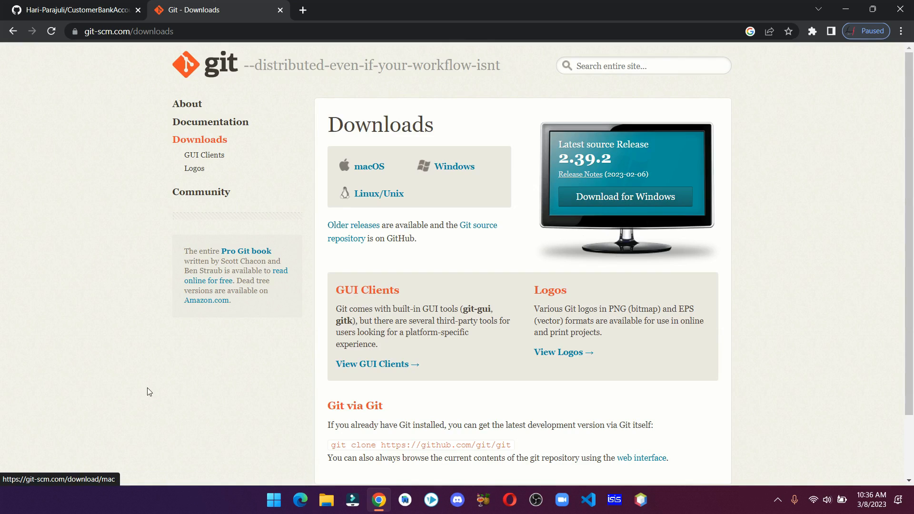
mouse_move(130, 420)
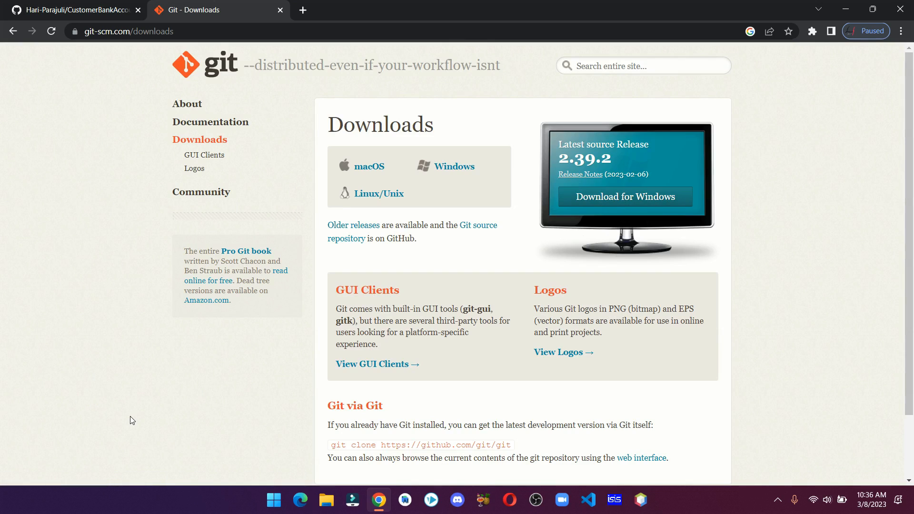
mouse_move(596, 249)
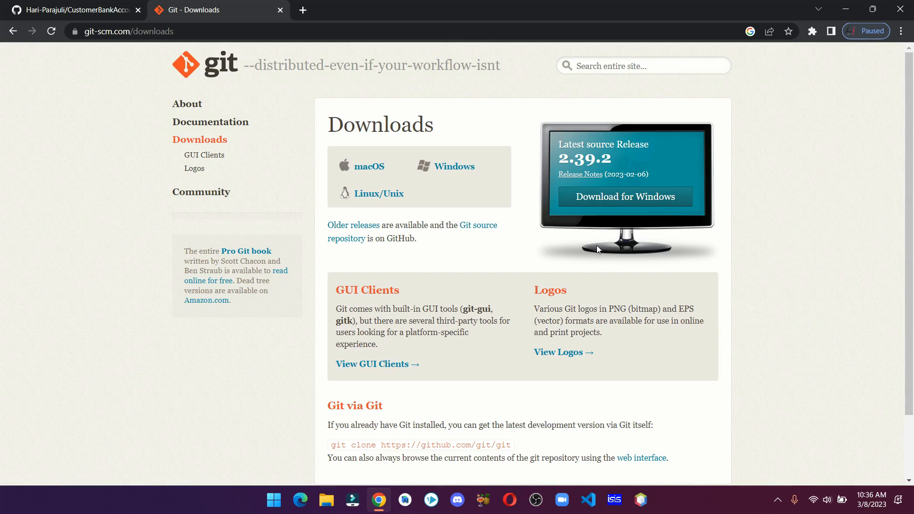
mouse_move(624, 197)
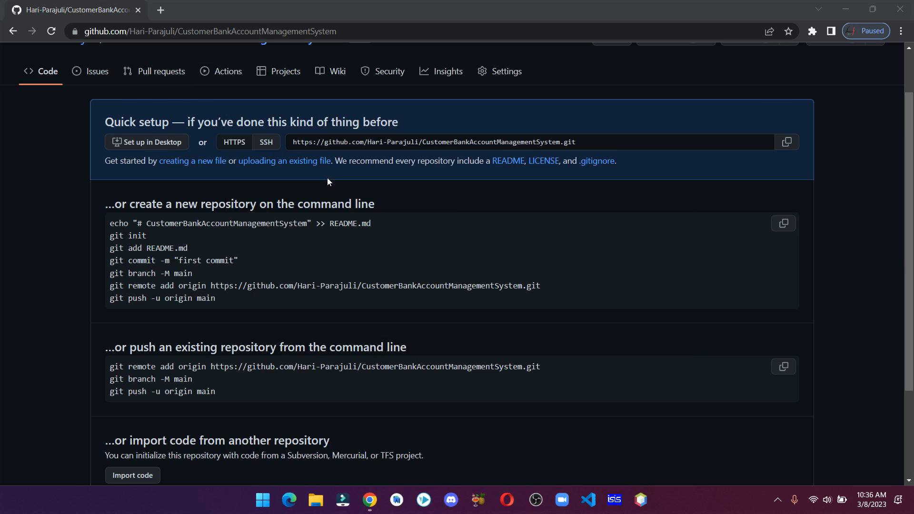
- Run git in Command Prompt and review its help output to confirm Git is installed
click(653, 499)
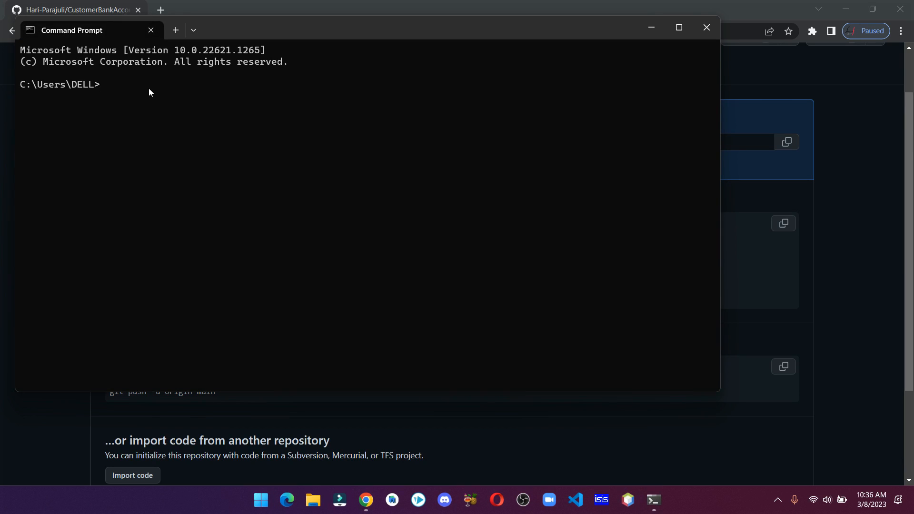
text(git)
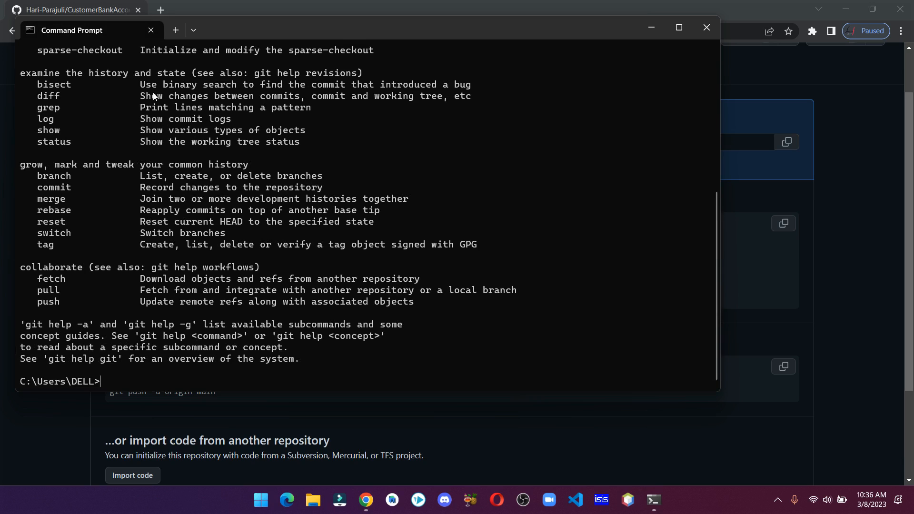
scroll(up, 3)
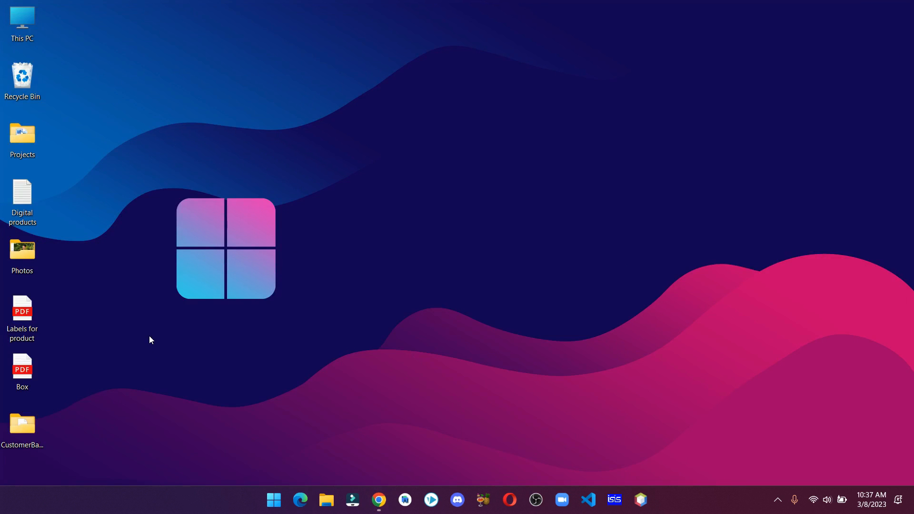
- Open the desktop project folder in Visual Studio Code via the folder's Open with Code action
right_click(22, 424)
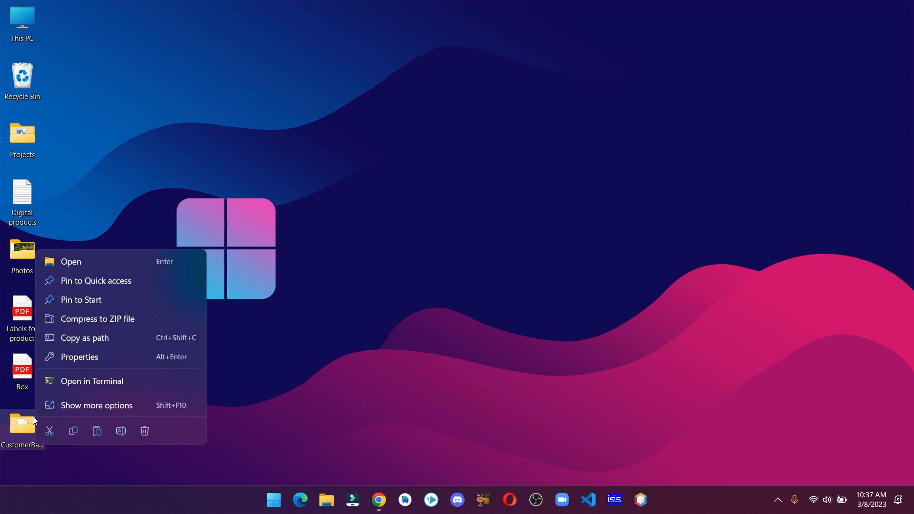
click(96, 405)
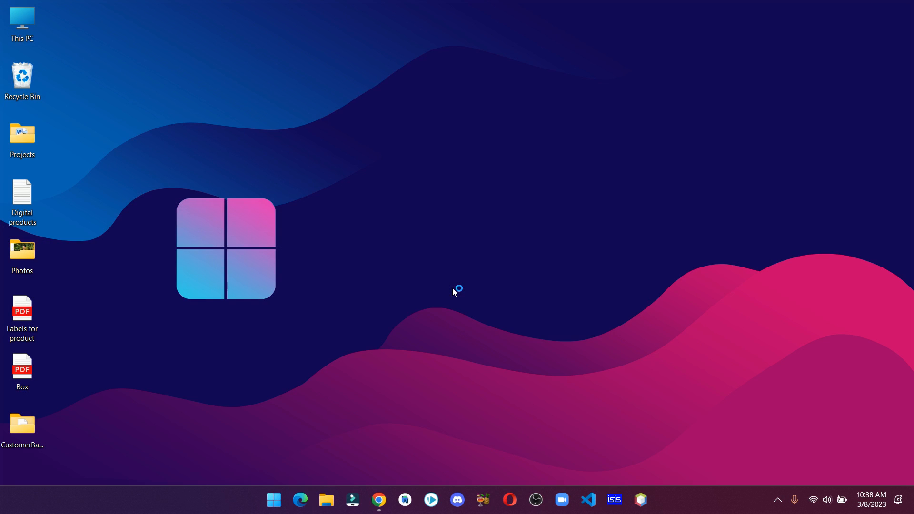
click(588, 500)
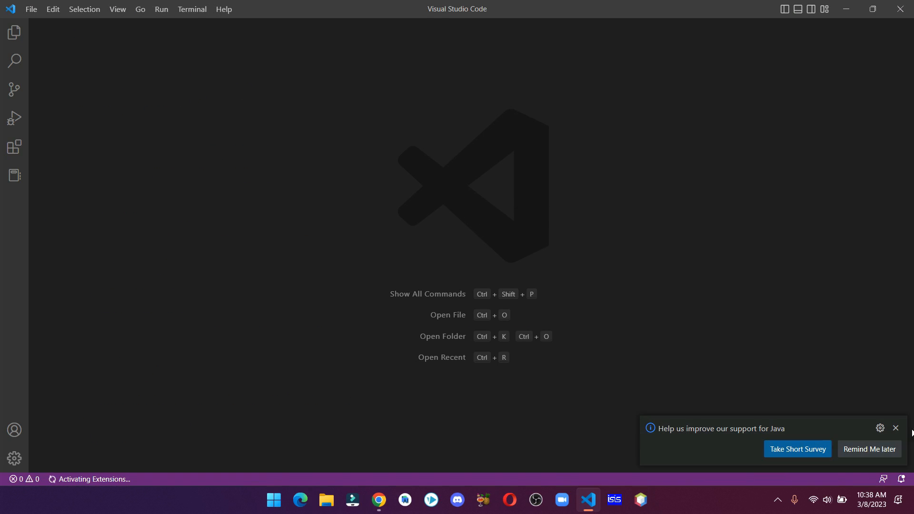
- Open the CustomerBankAccountManagement folder in VS Code and run git in its terminal
click(31, 9)
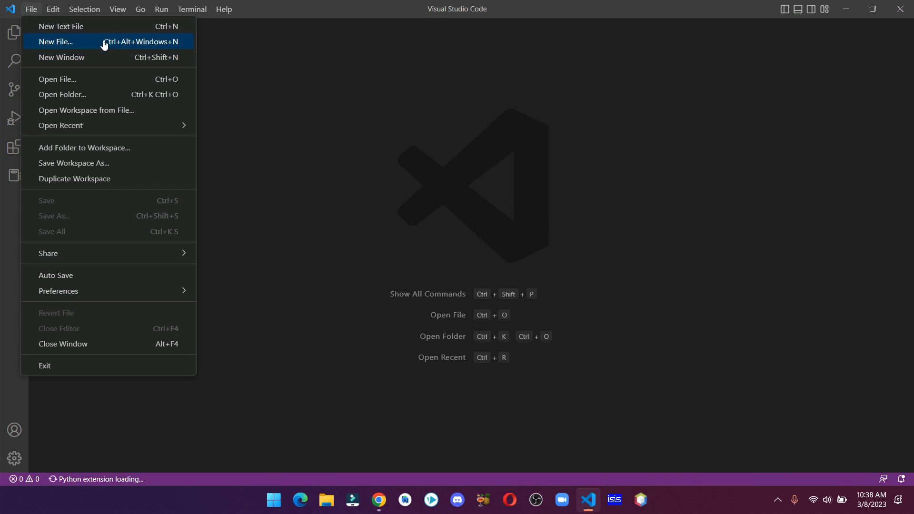
click(63, 95)
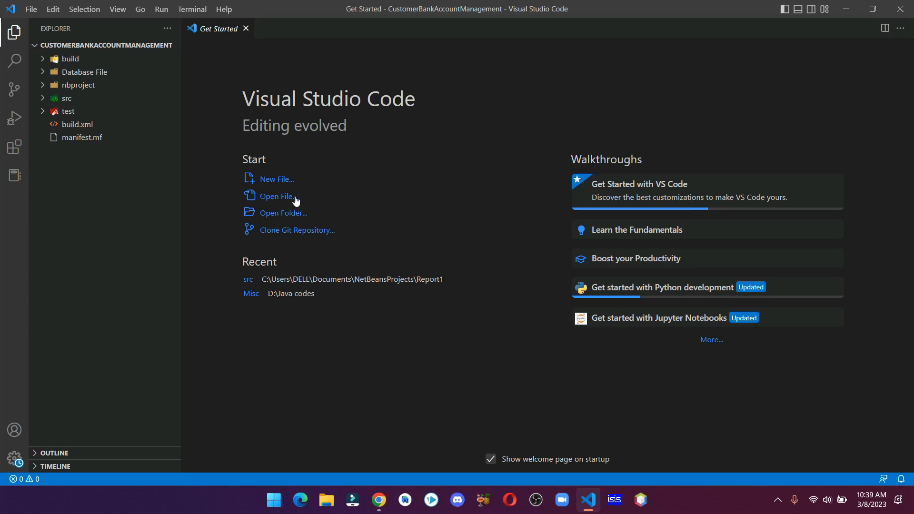
mouse_move(27, 478)
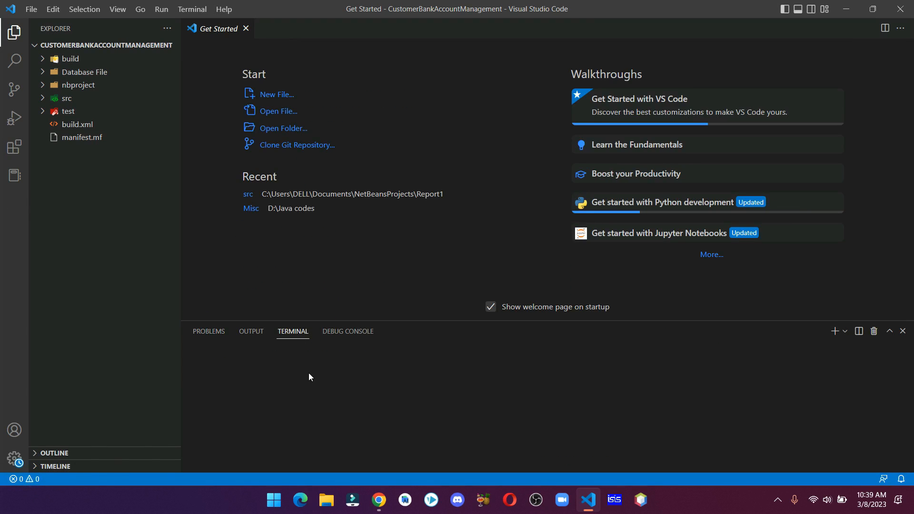
mouse_move(308, 365)
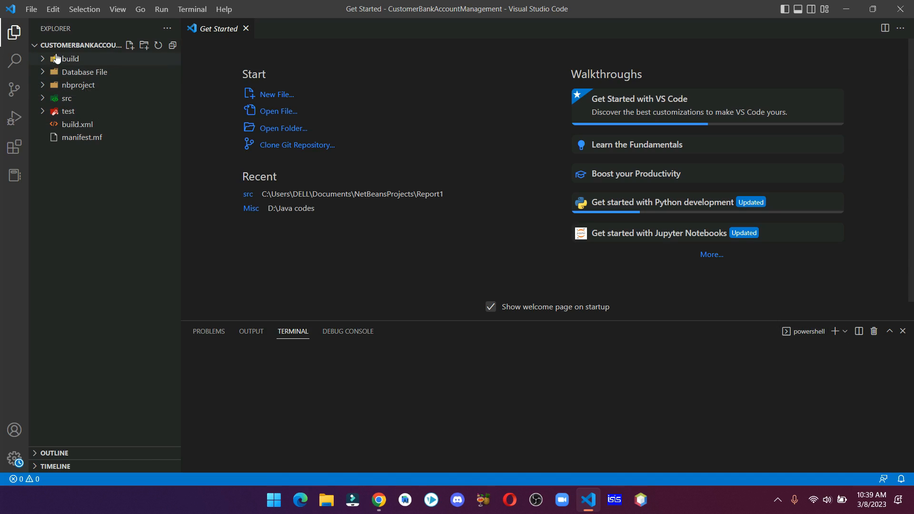
text(git)
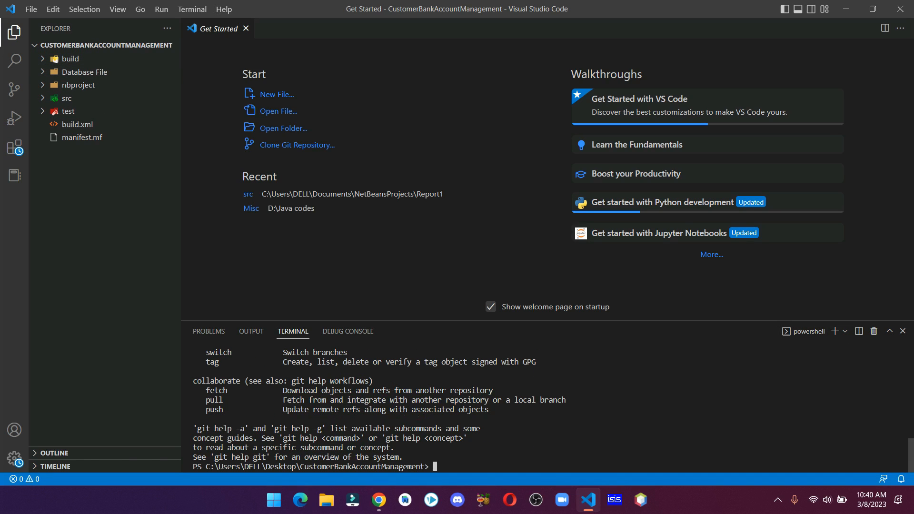
scroll(up, 3)
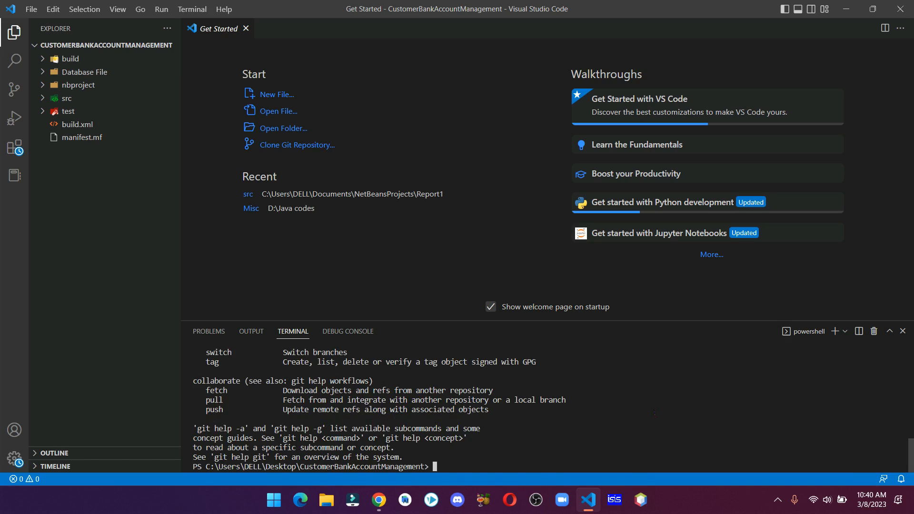
mouse_move(650, 409)
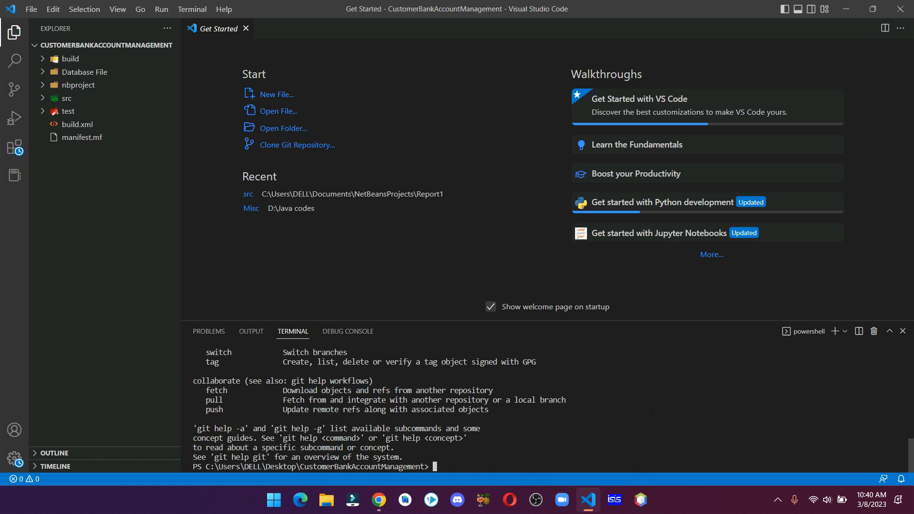
- Consult GitHub's quick-setup page, then run git init to create an empty repository in the project
click(378, 500)
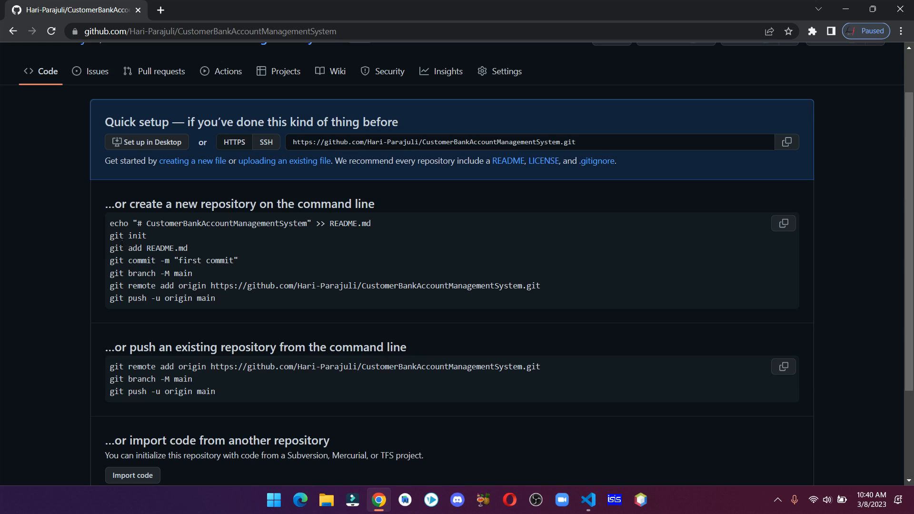
right_click(127, 235)
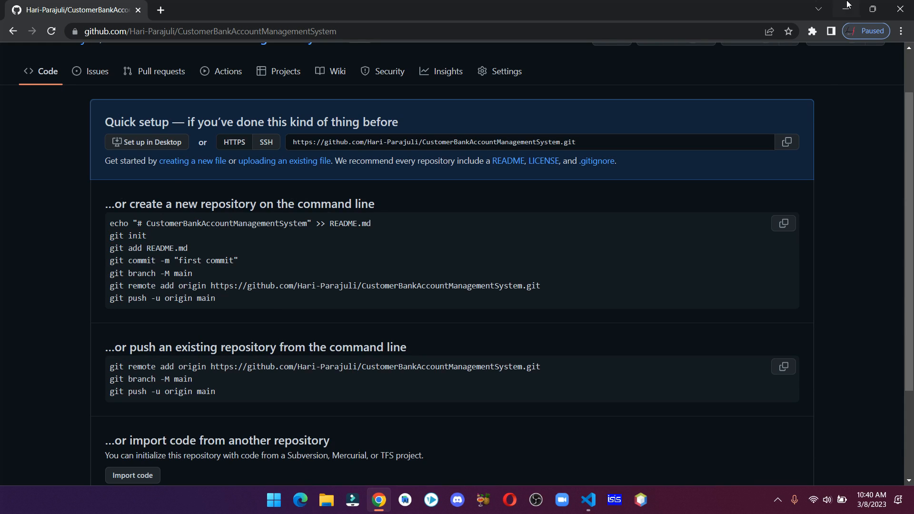
click(588, 499)
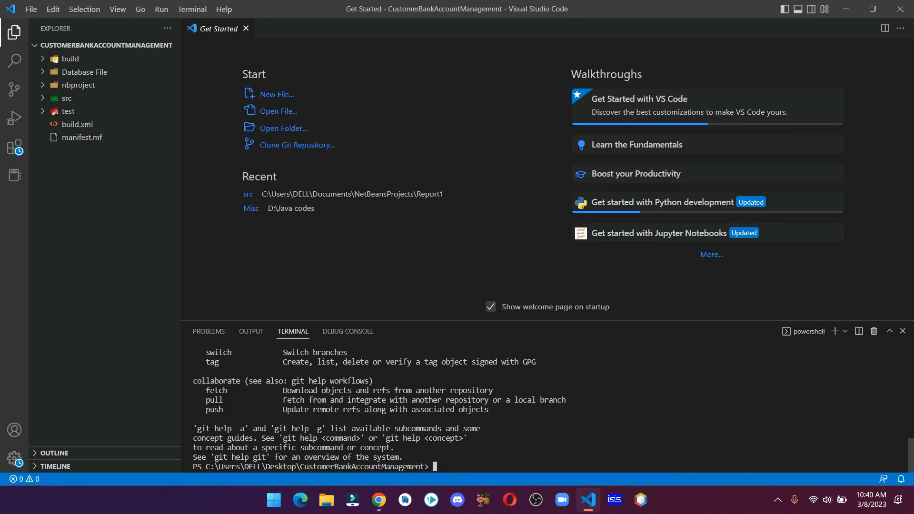
text(git init)
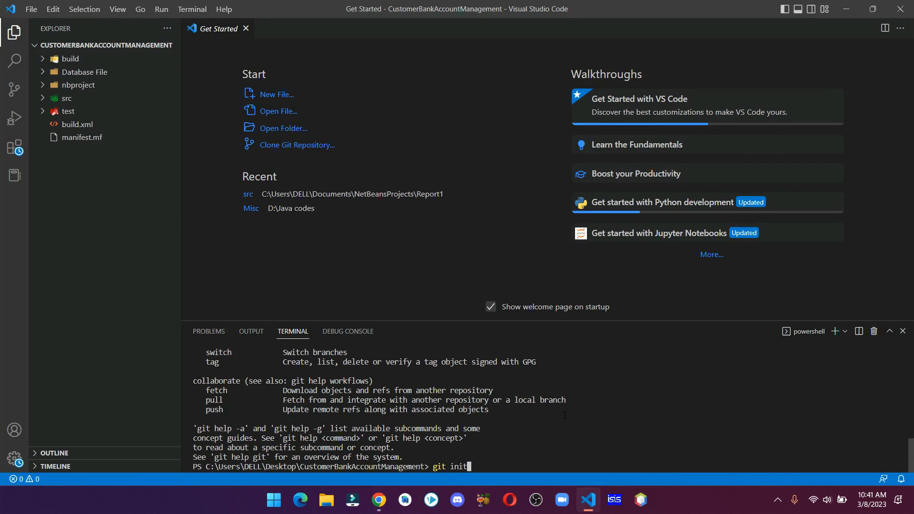
key(Return)
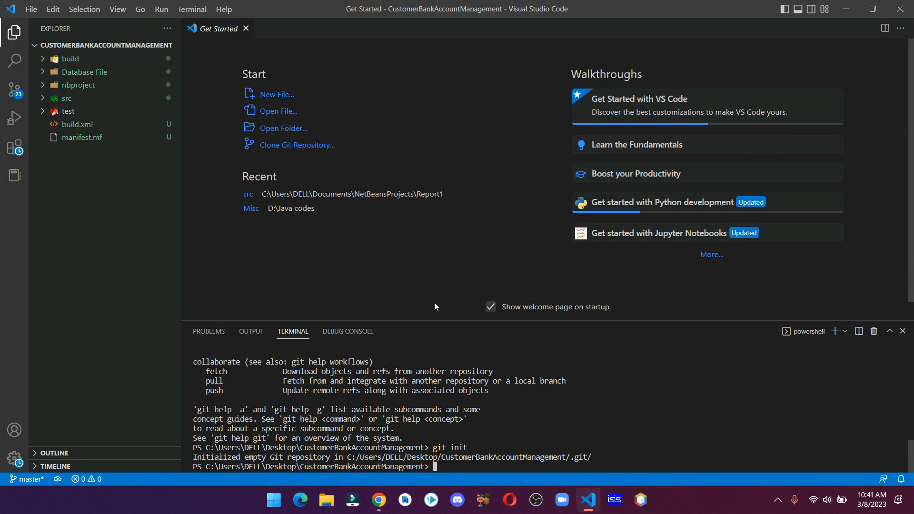
click(326, 499)
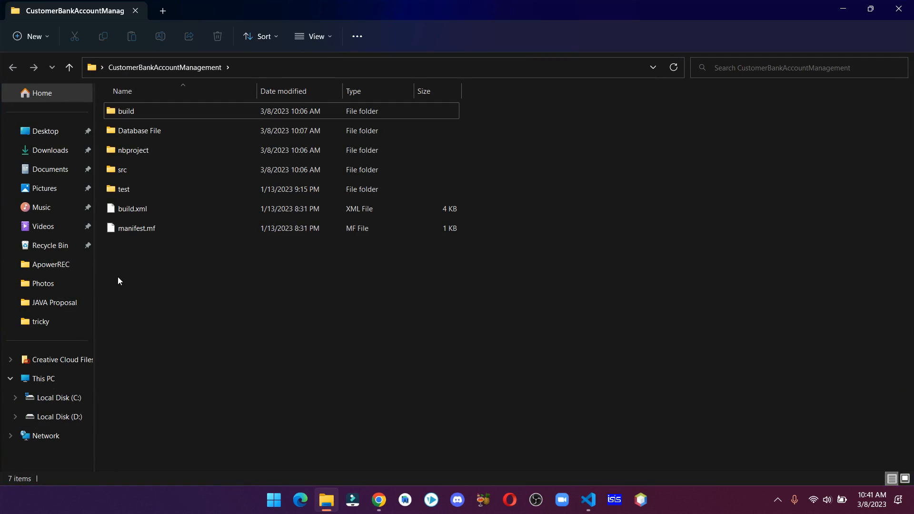
- Show hidden items in File Explorer so the project's new .git folder is visible
click(310, 240)
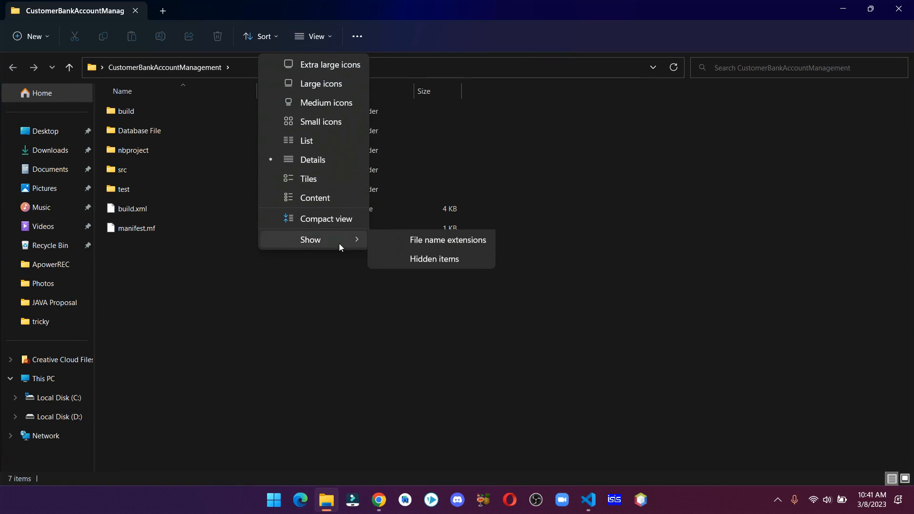
click(434, 259)
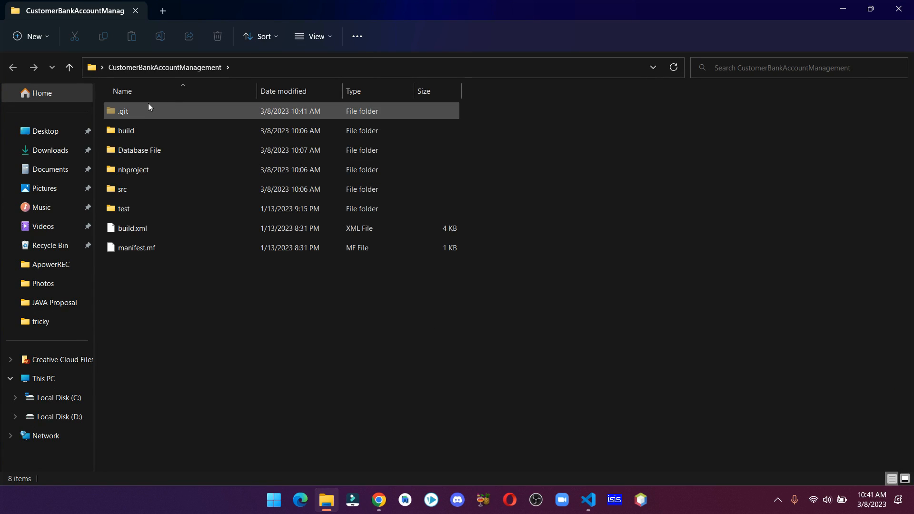
mouse_move(169, 120)
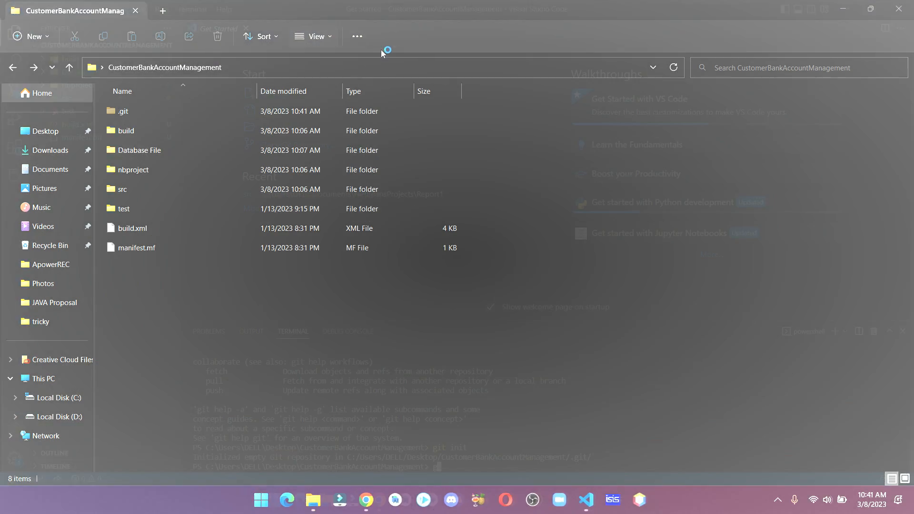
- Run git status in the VS Code terminal to list the project's untracked files
click(585, 500)
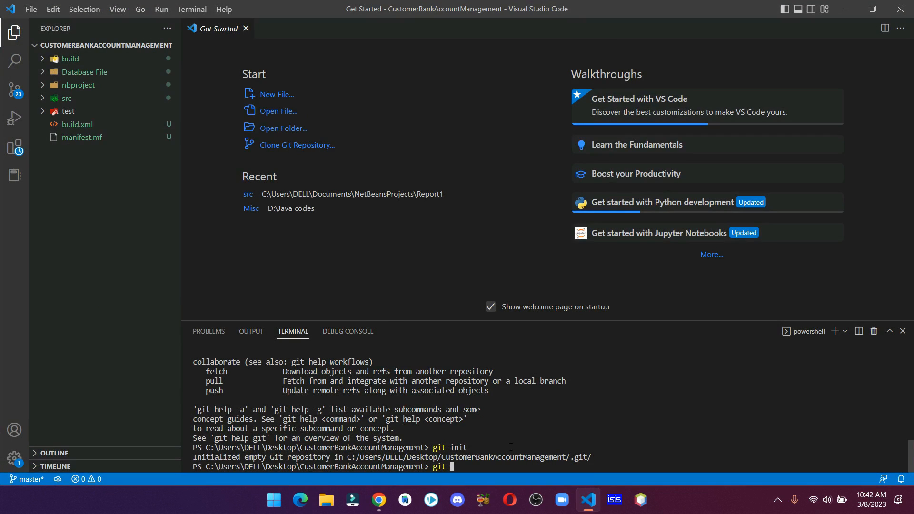
text(status)
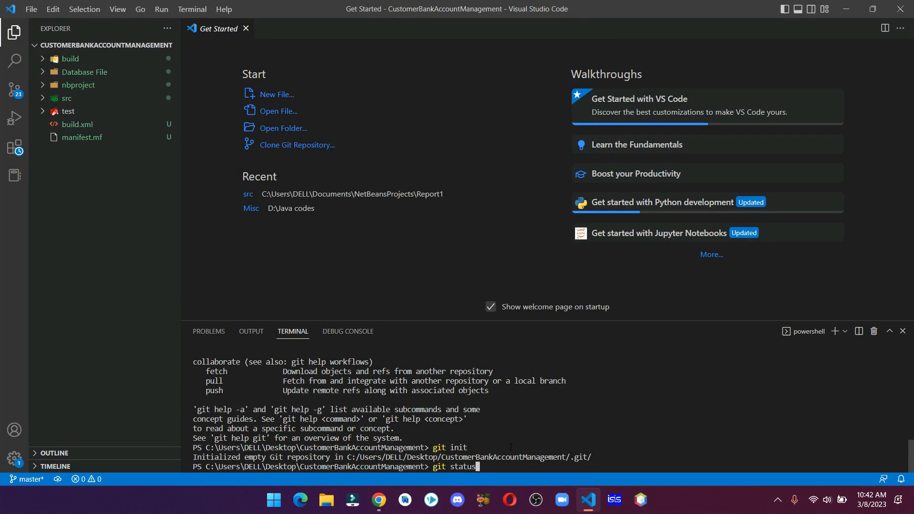
key(Return)
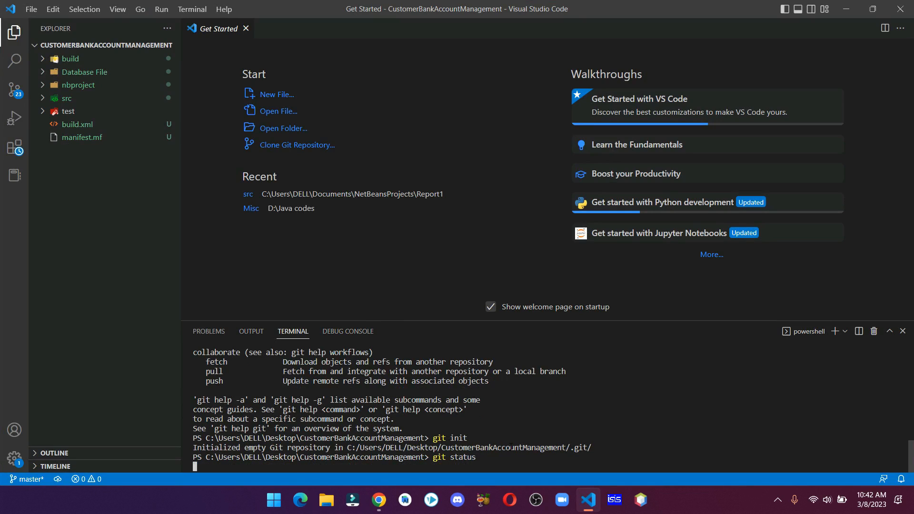
key(Return)
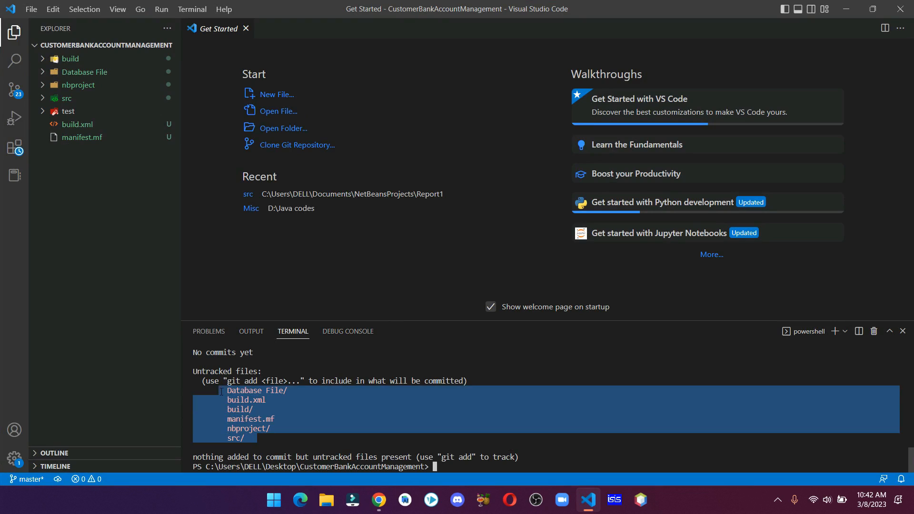
click(272, 414)
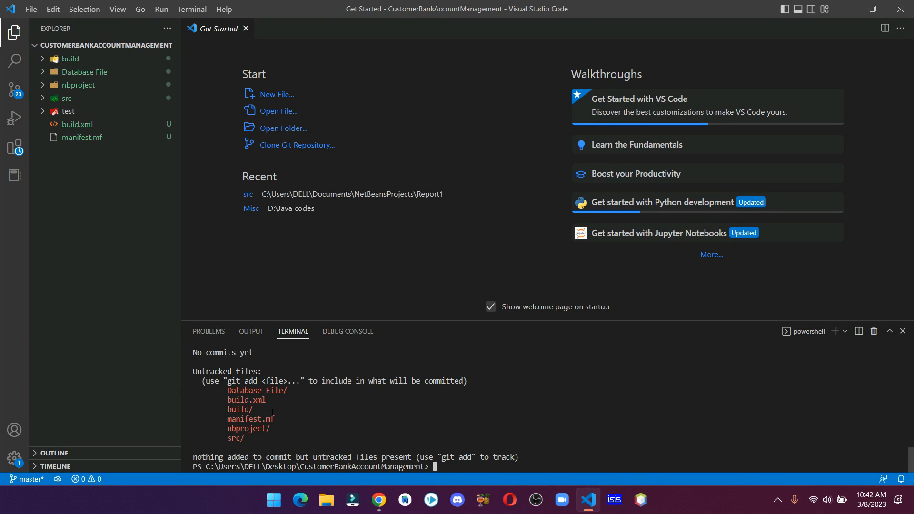
- Stage everything with git add . and rerun git status to see the files listed as new
text(git a)
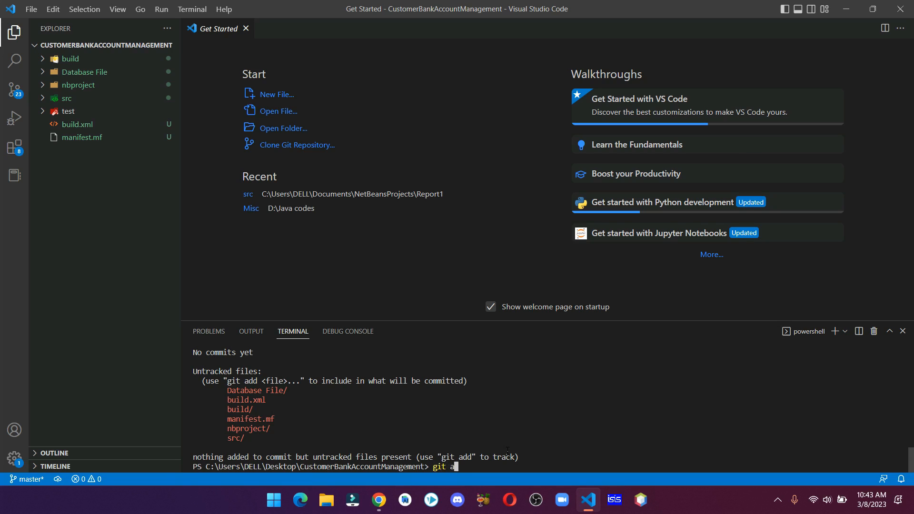
text(dd)
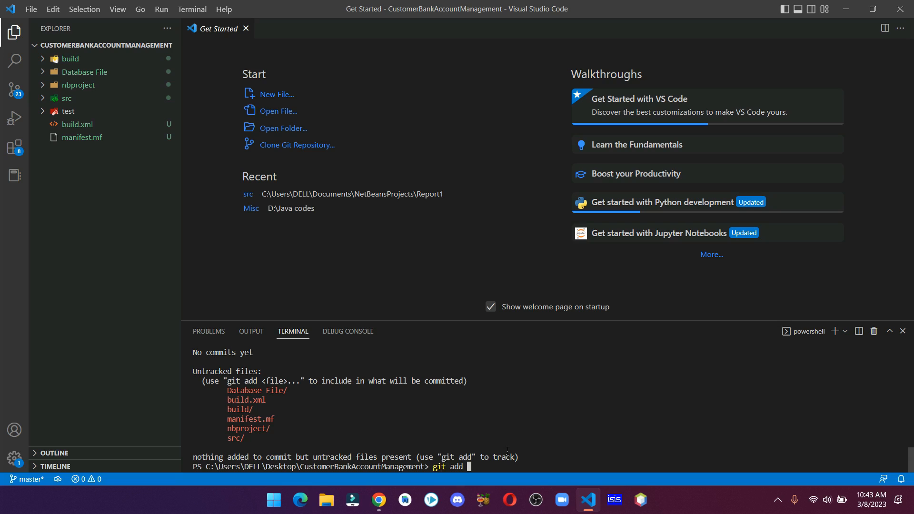
text(Src)
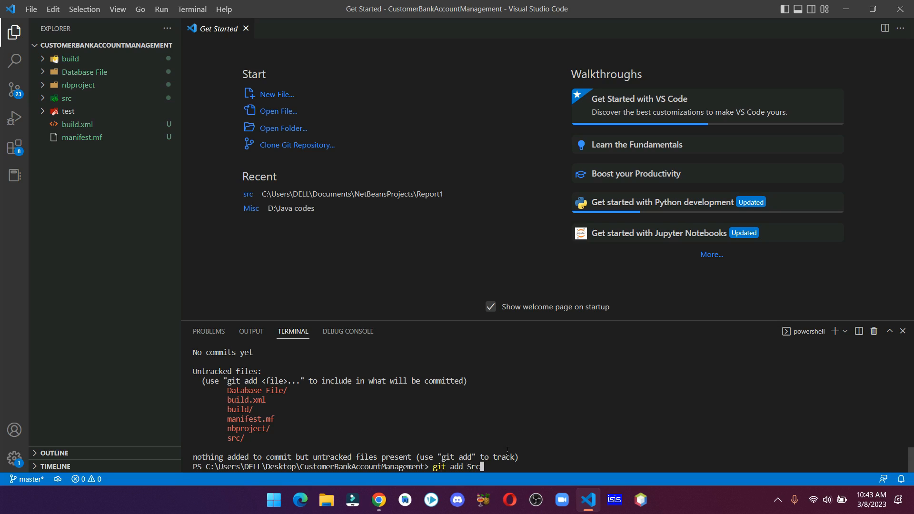
key(ctrl+c)
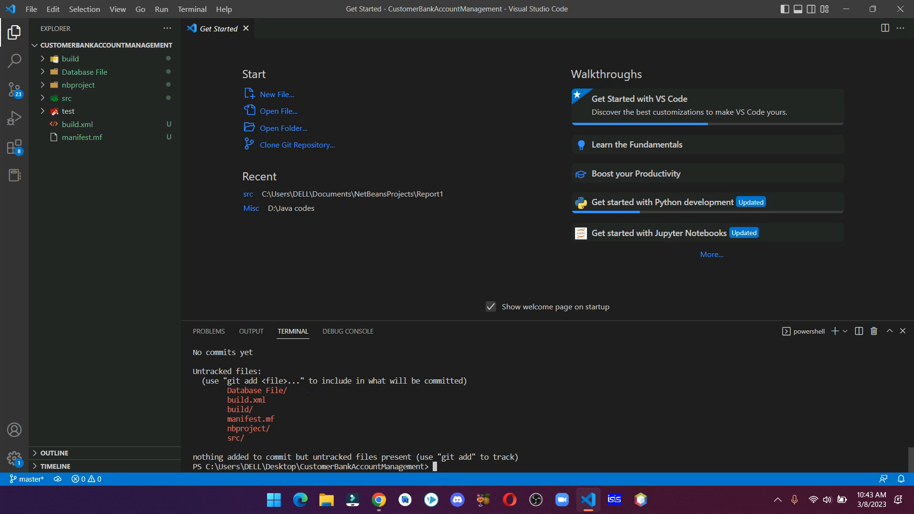
text(git add .)
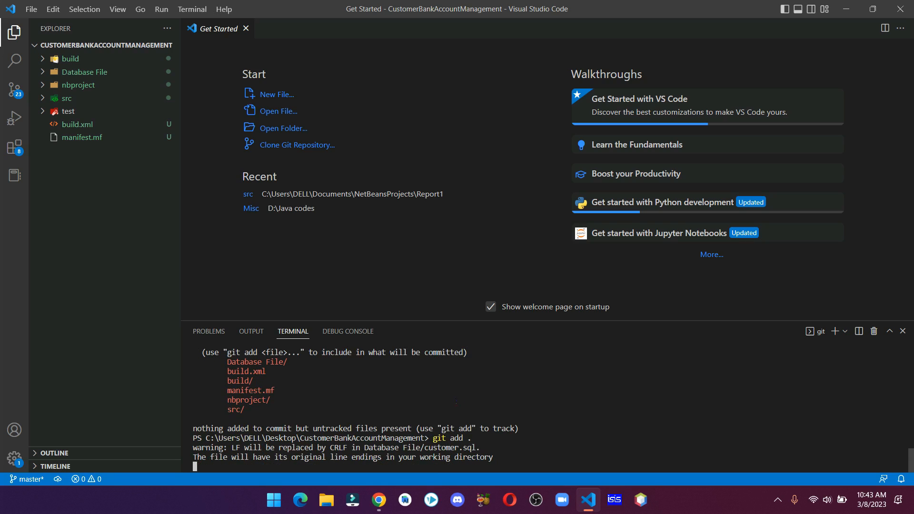
text(git)
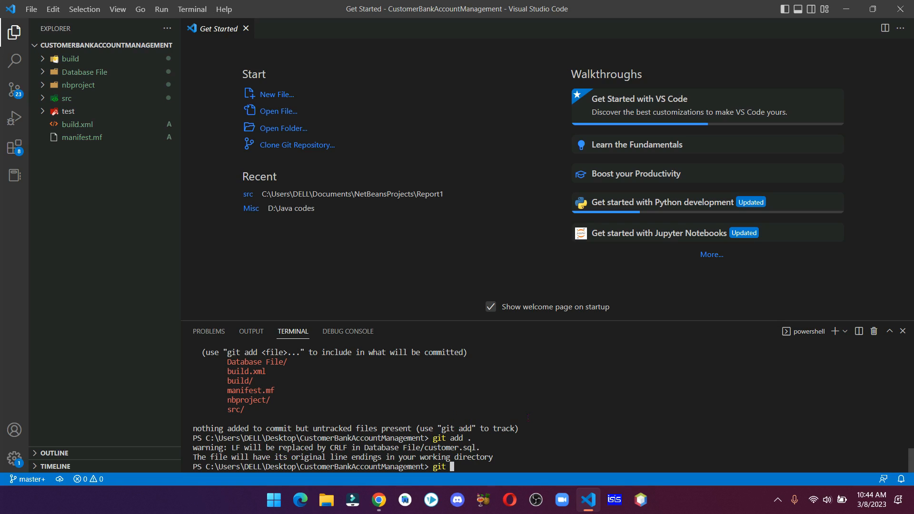
text(status)
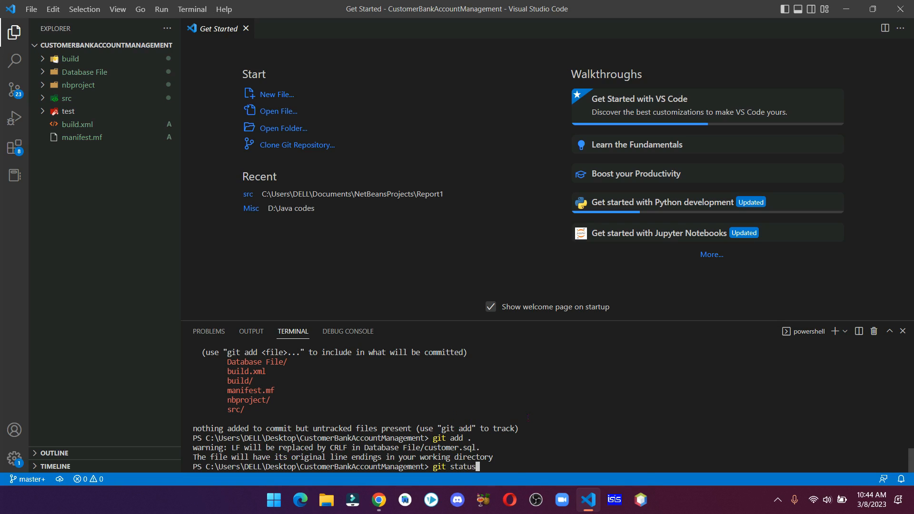
key(Return)
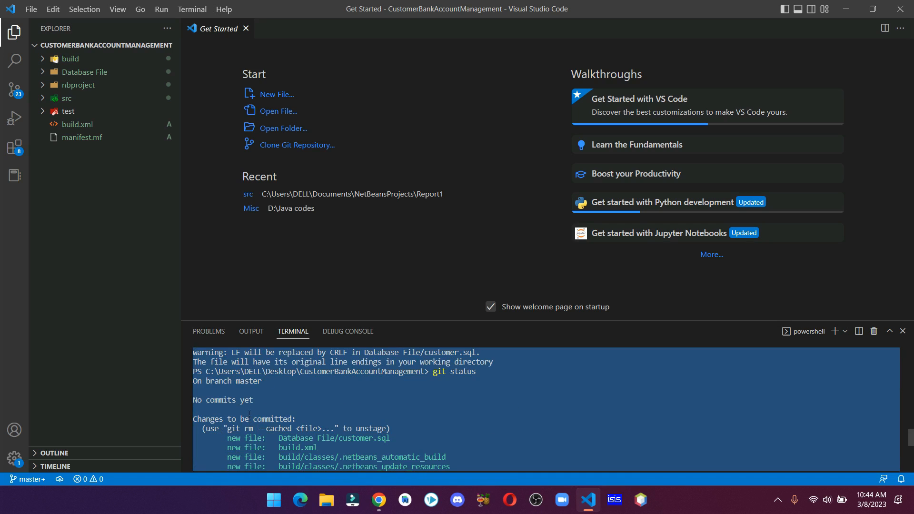
scroll(down, 3)
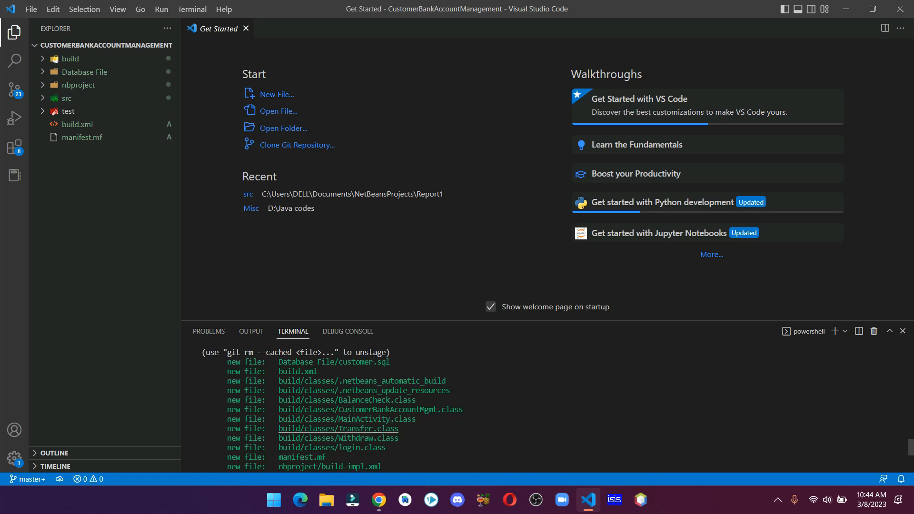
mouse_move(361, 381)
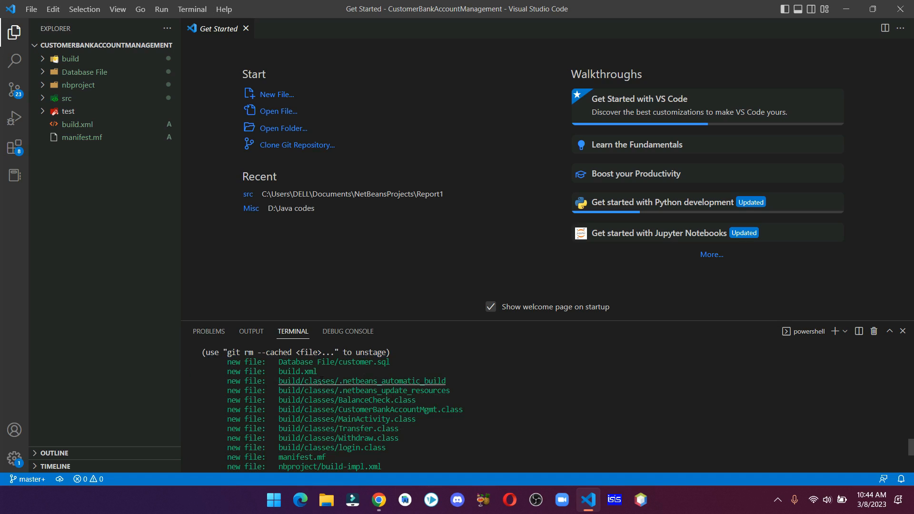
scroll(down, 3)
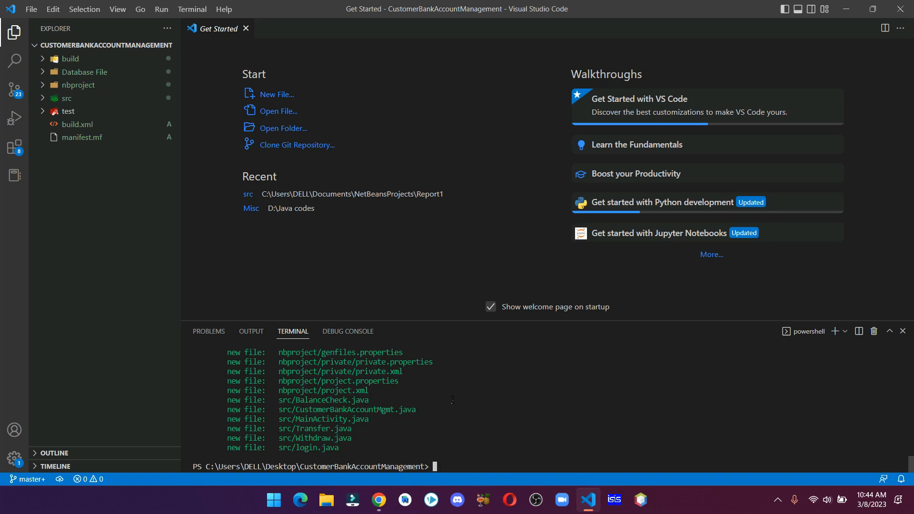
mouse_move(448, 395)
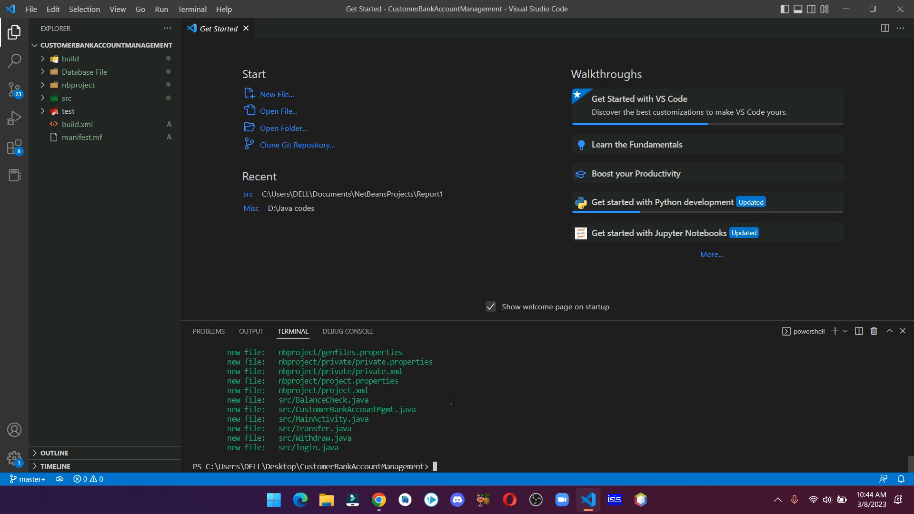
- Run git commit -m "first commit" from GitHub's quick setup; Git asks for user identity first
click(378, 499)
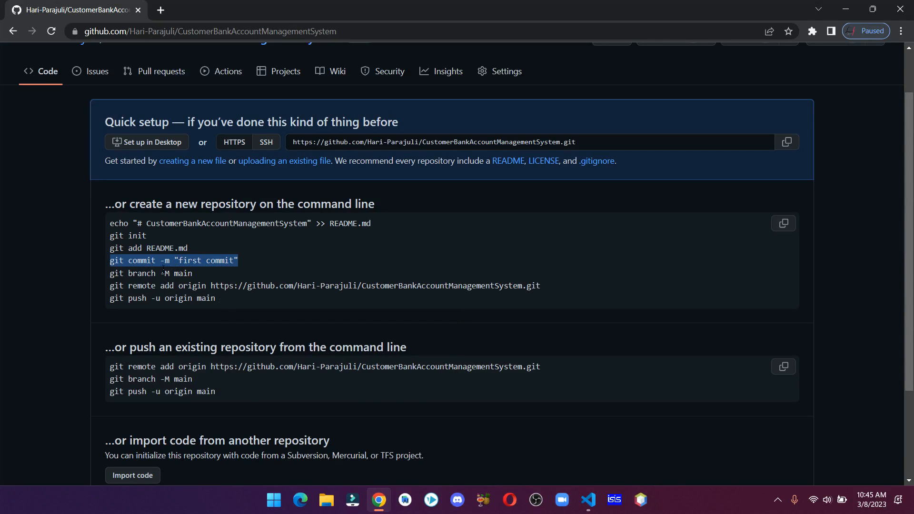
click(587, 499)
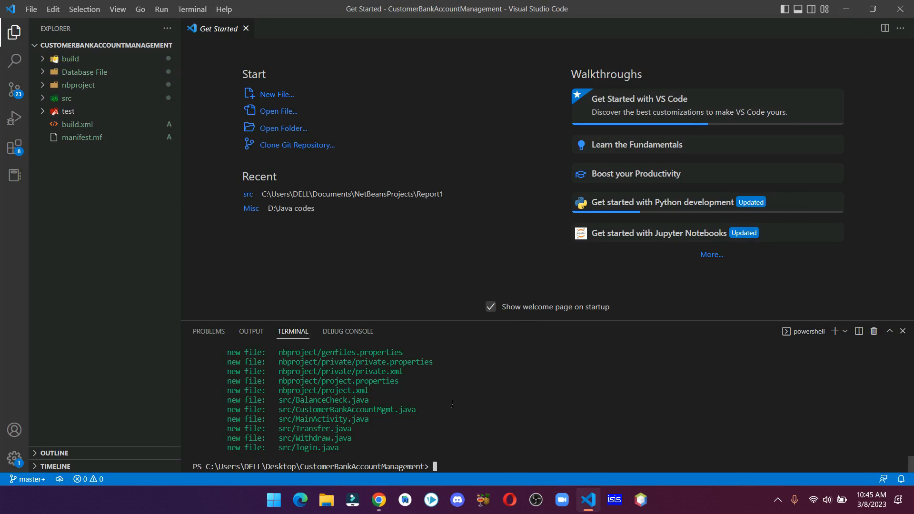
text(git commit -m "first commit")
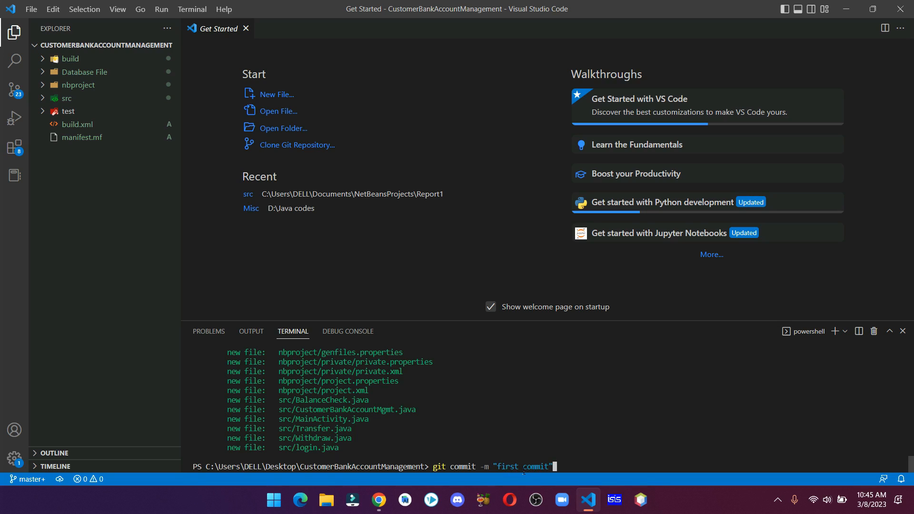
key(Return)
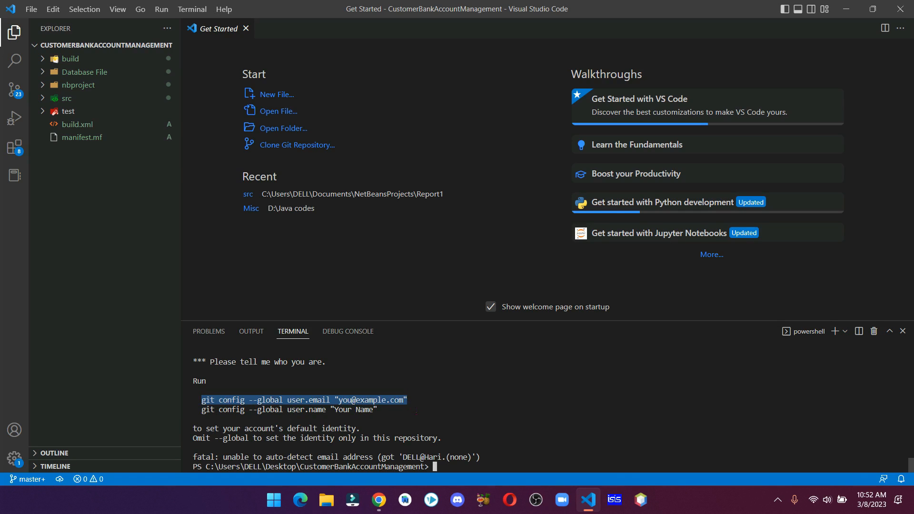
- Set the global Git user.email (gmail address) and user.name "Hari Para...", then make the first commit of 23 files
text(git config --global user.email "you@example.com")
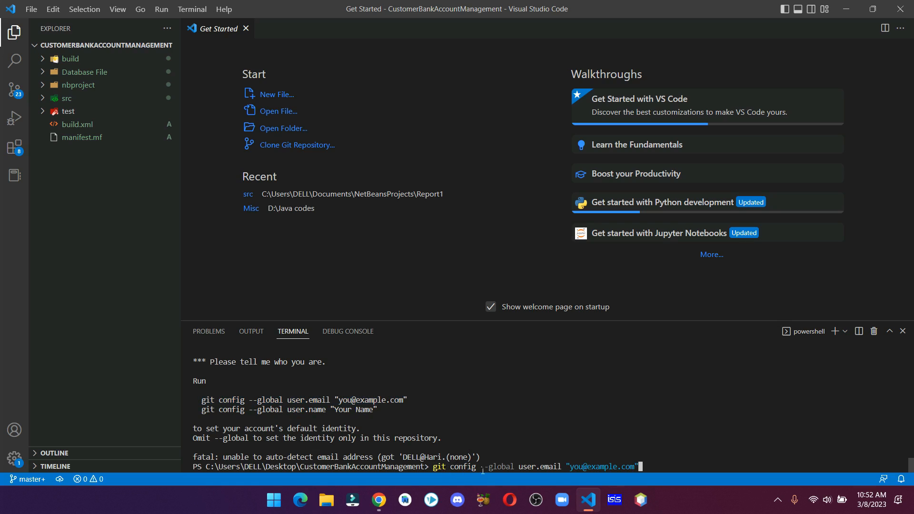
mouse_move(652, 459)
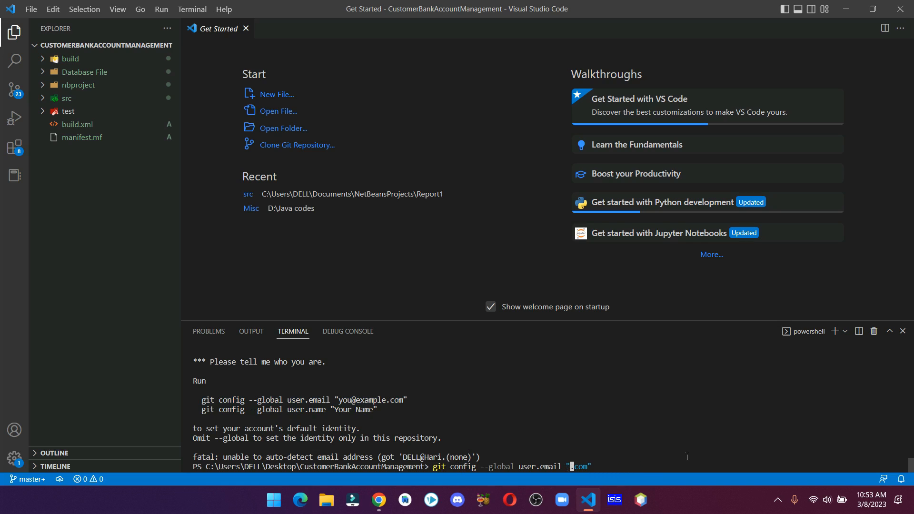
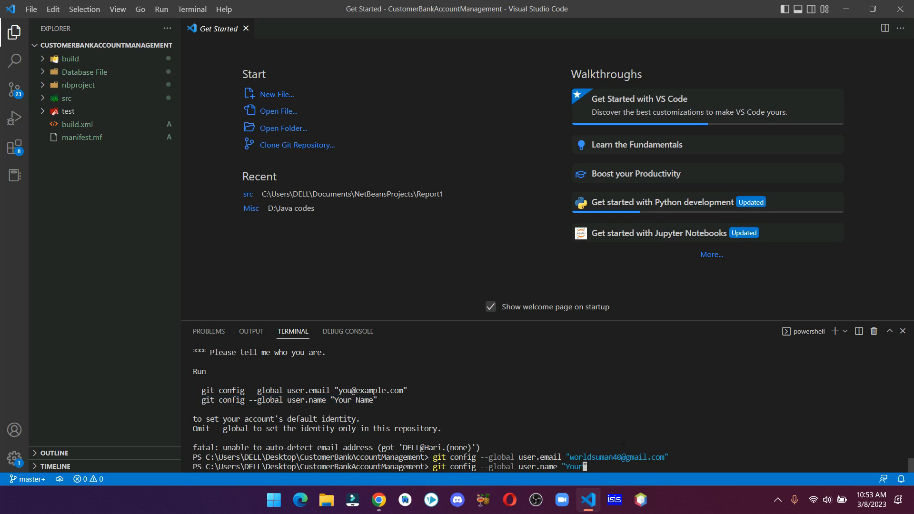
text(Hari Para)
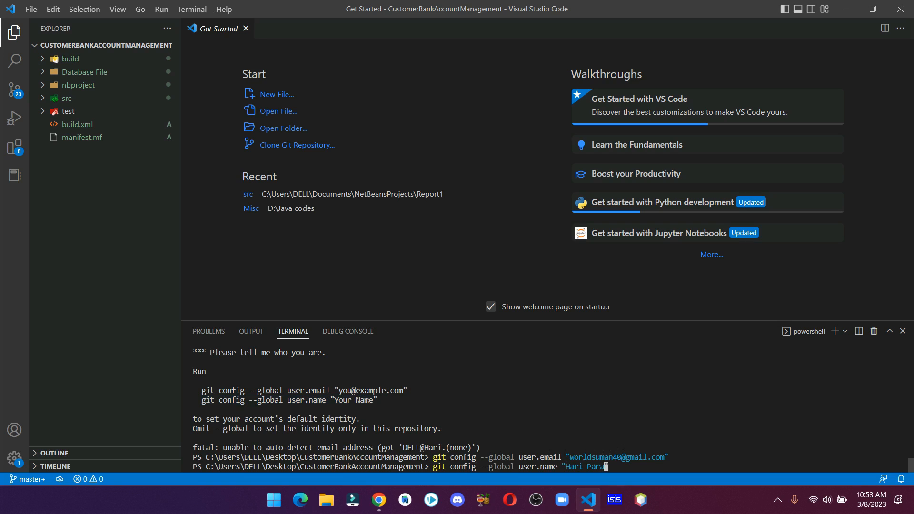
key(Return)
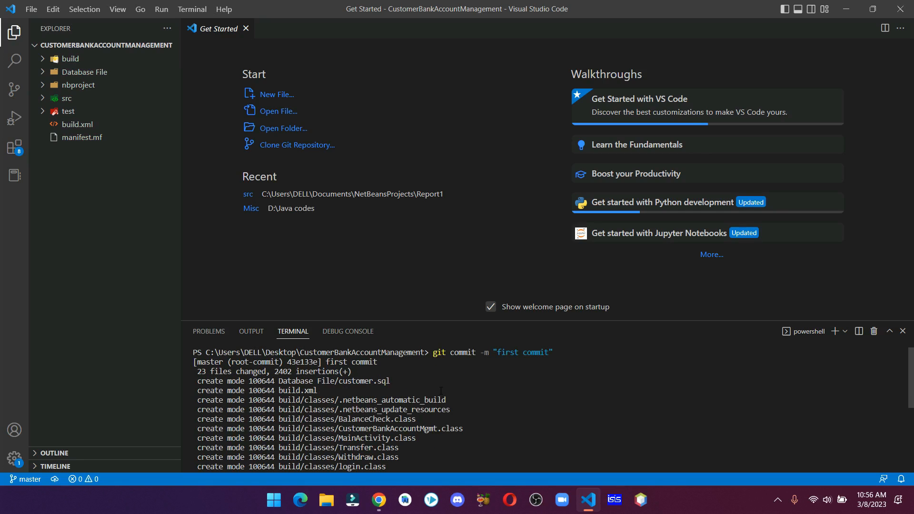
mouse_move(362, 400)
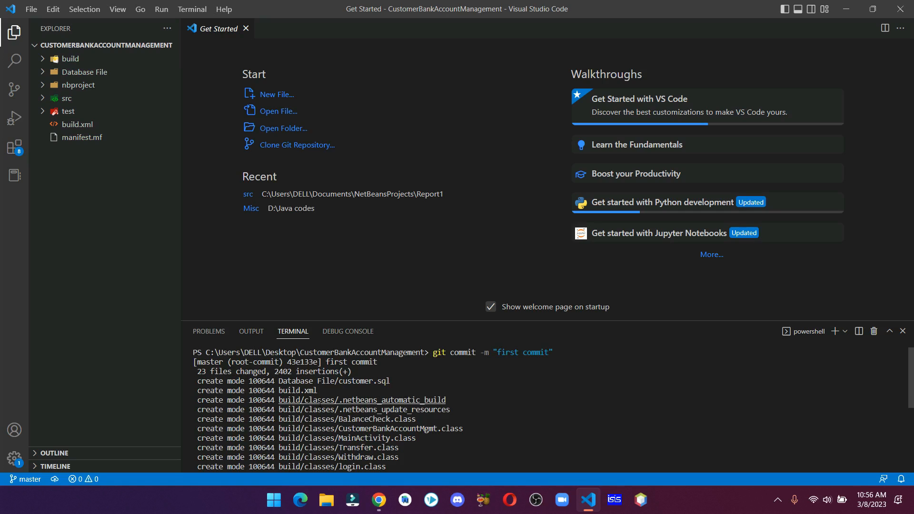
- Add the Hari-Parajuli/CustomerBankAccountManagementSystem GitHub URL as the origin remote
scroll(down, 3)
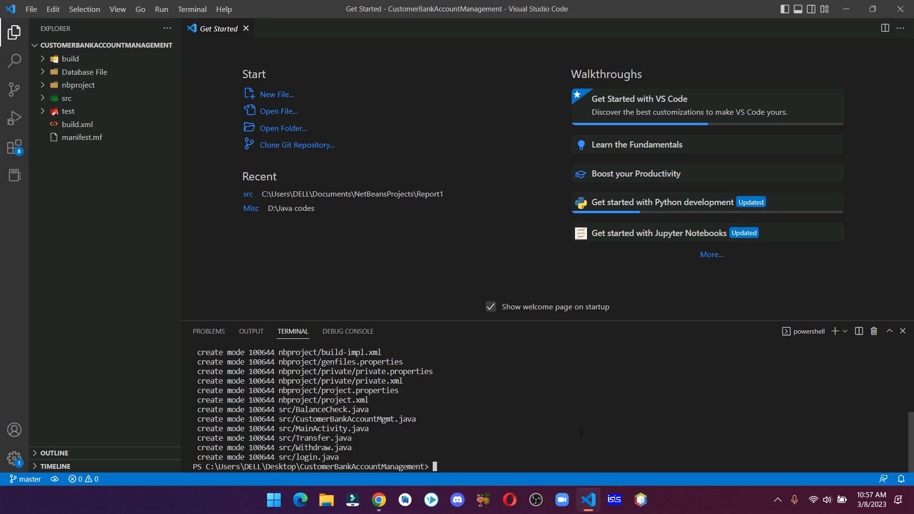
click(378, 499)
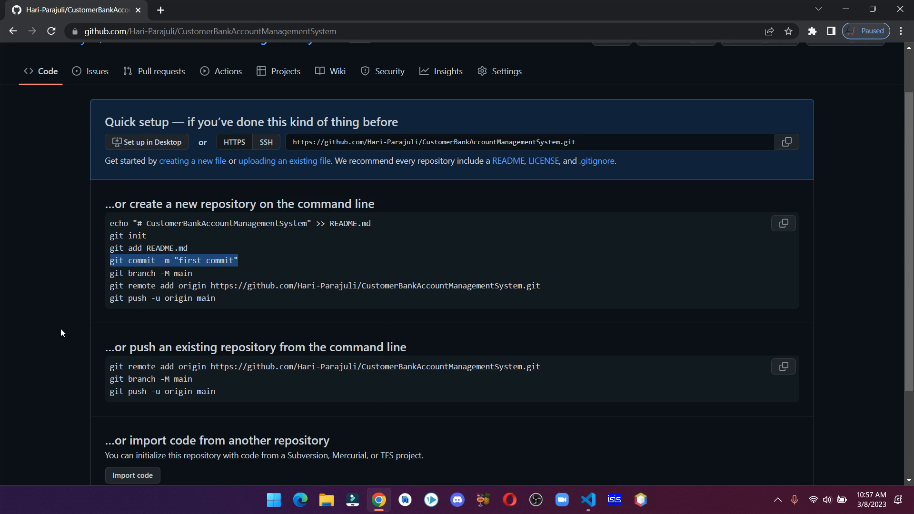
click(259, 276)
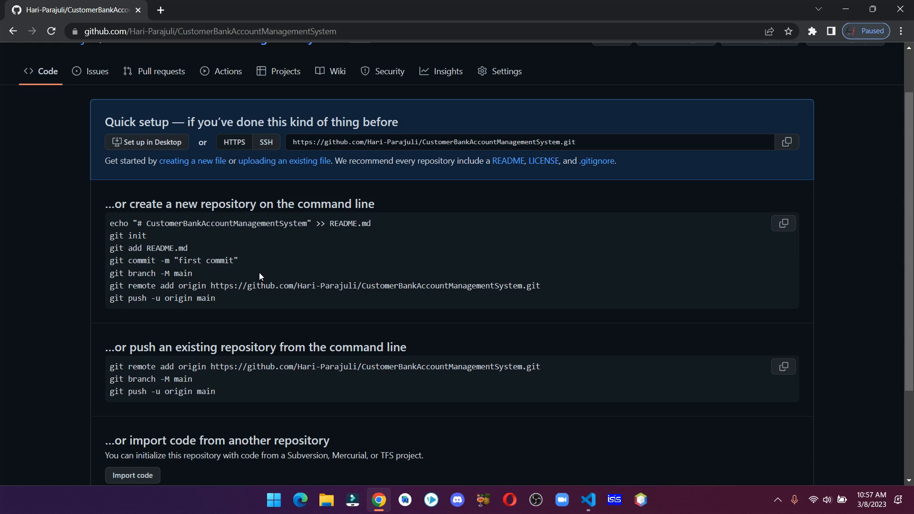
mouse_move(224, 274)
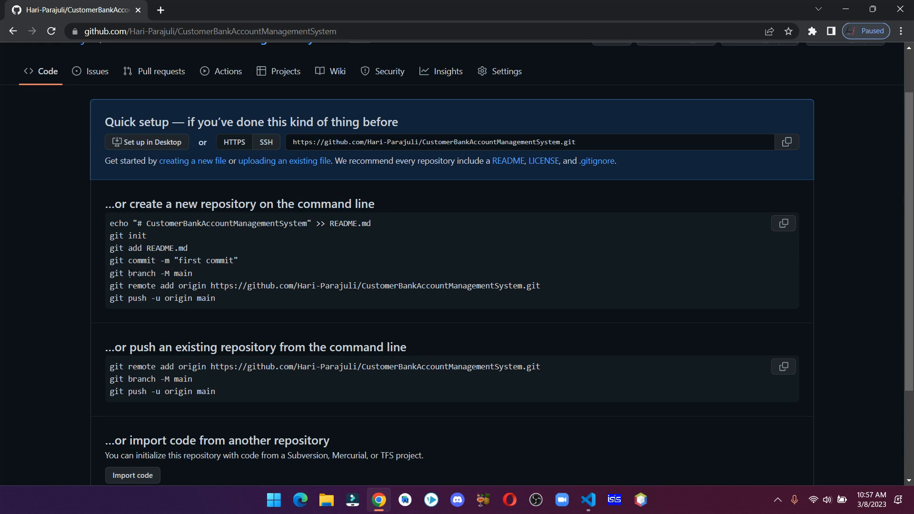
mouse_move(193, 274)
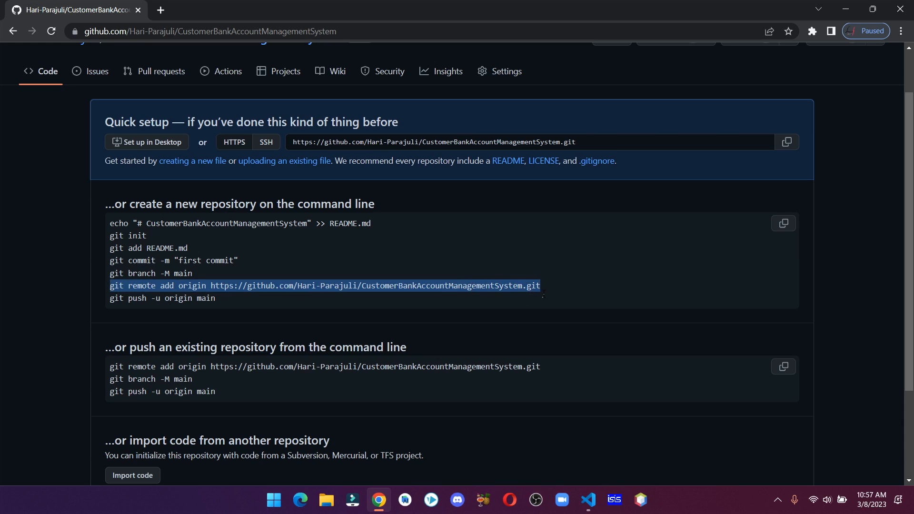
mouse_move(478, 290)
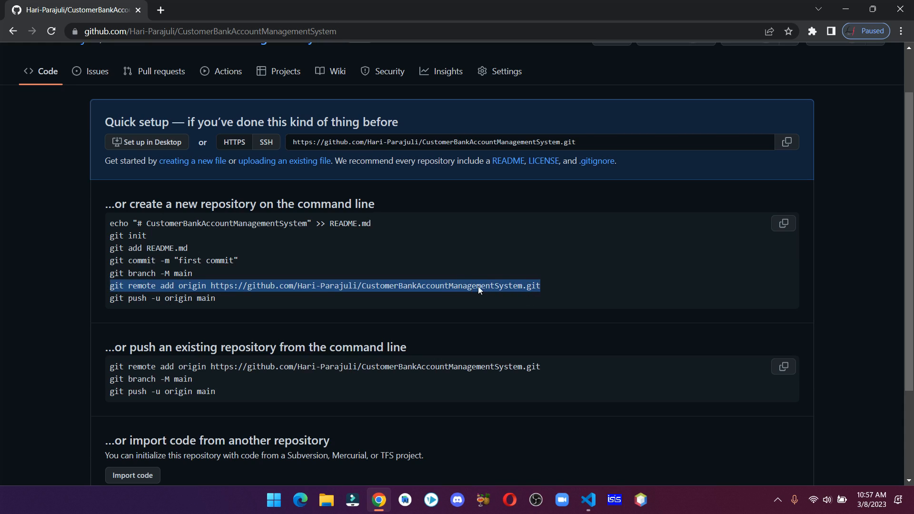
click(586, 505)
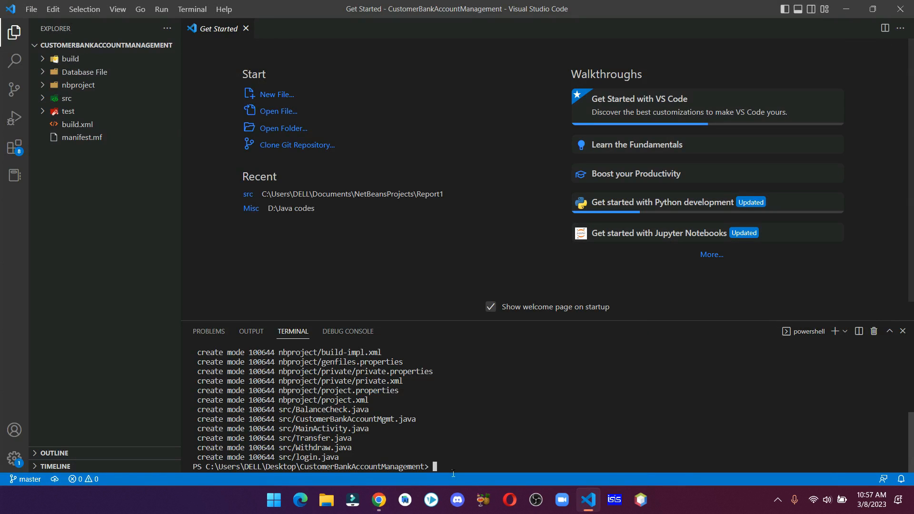
text(git remote add origin https://github.com/Hari-Parajuli/CustomerBankAccountManagementSystem.git)
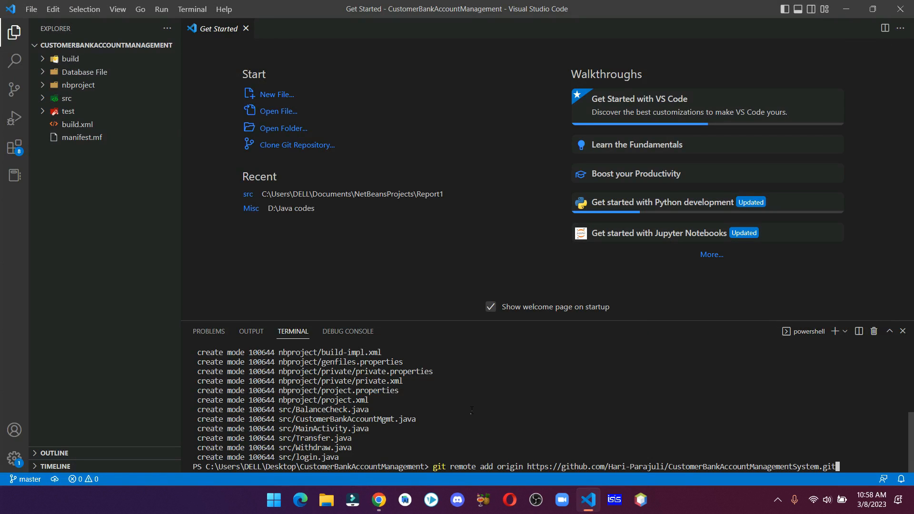
key(Return)
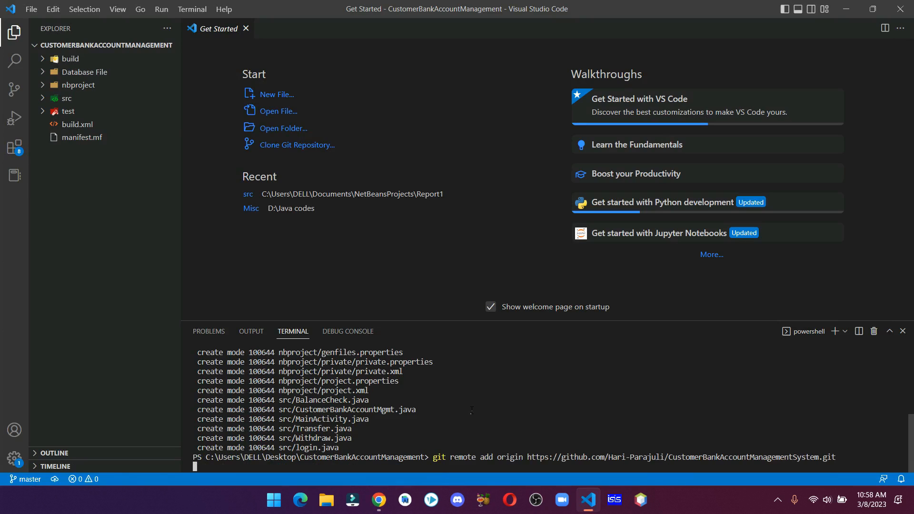
key(Return)
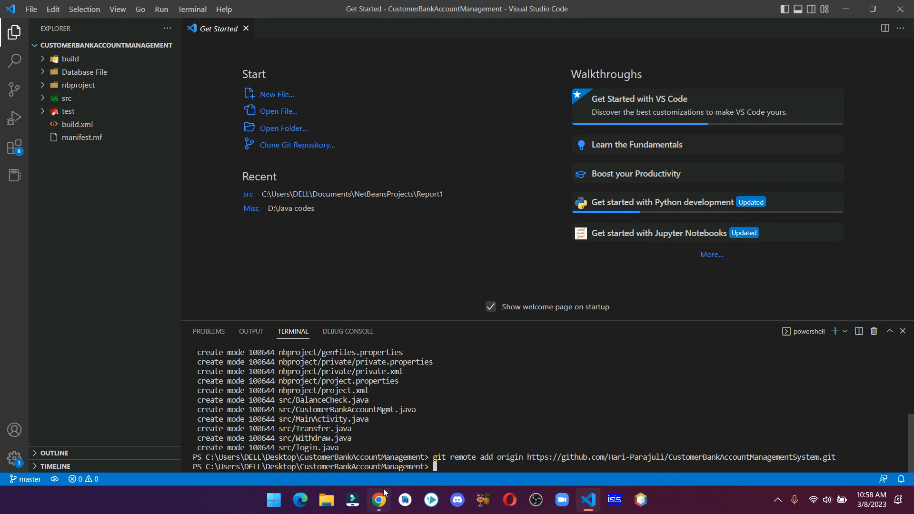
- Copy git push -u origin main from GitHub and run it as git push -u origin master
click(378, 499)
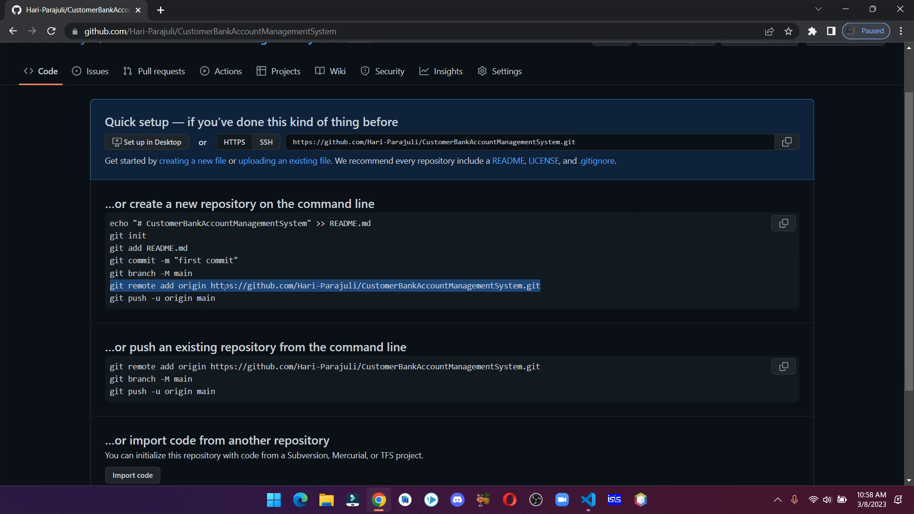
double_click(205, 298)
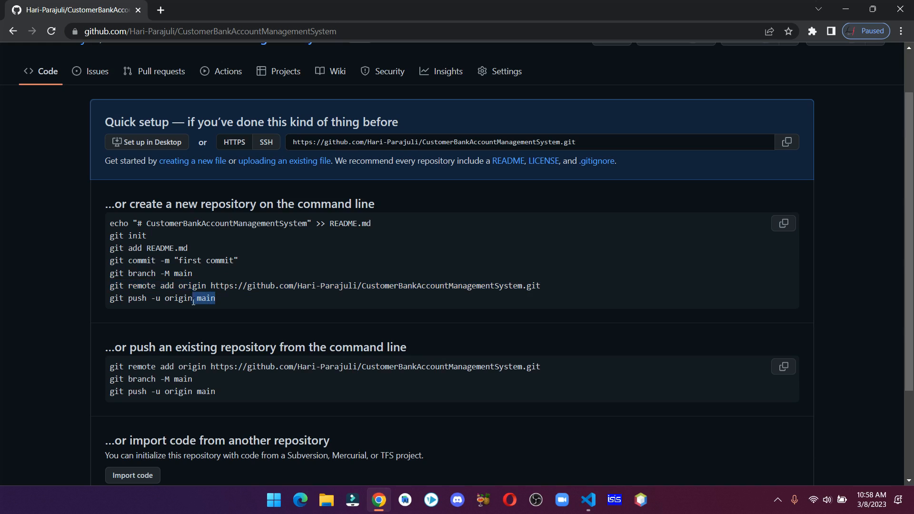
right_click(163, 298)
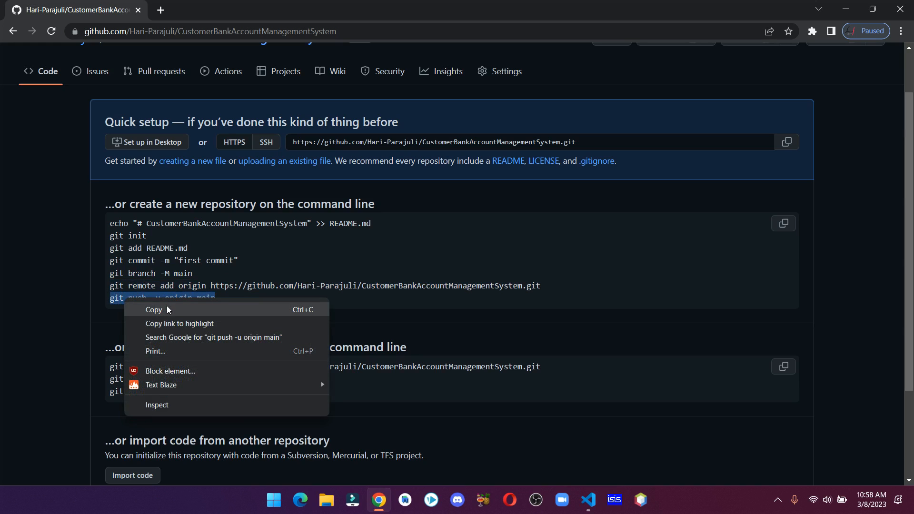
click(586, 499)
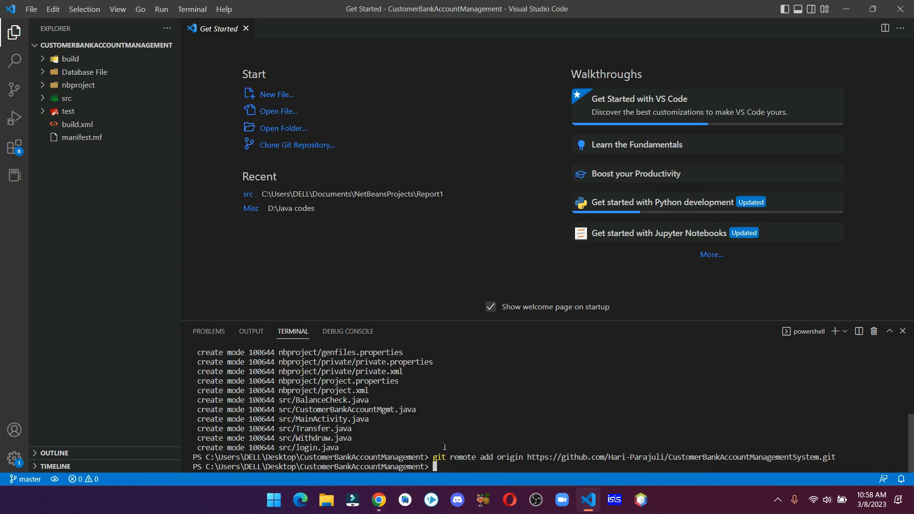
text(git push -u origin main)
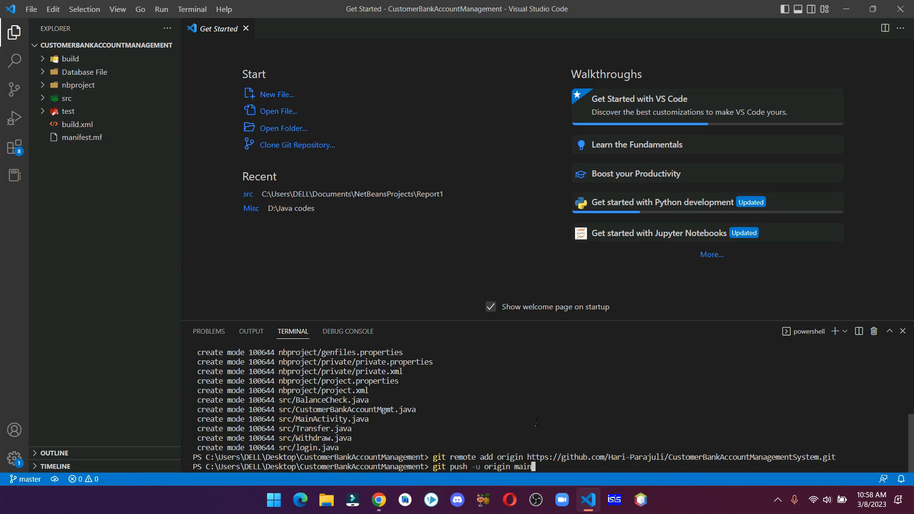
key(Backspace)
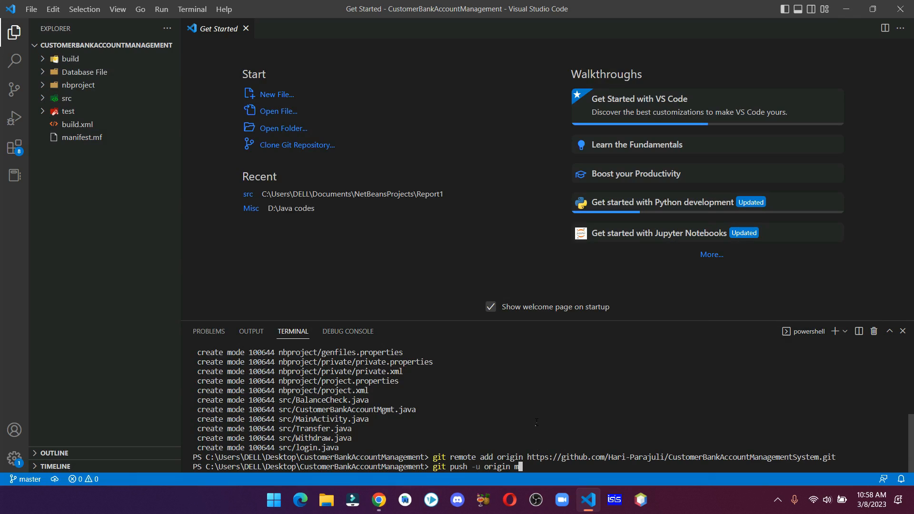
text(aster)
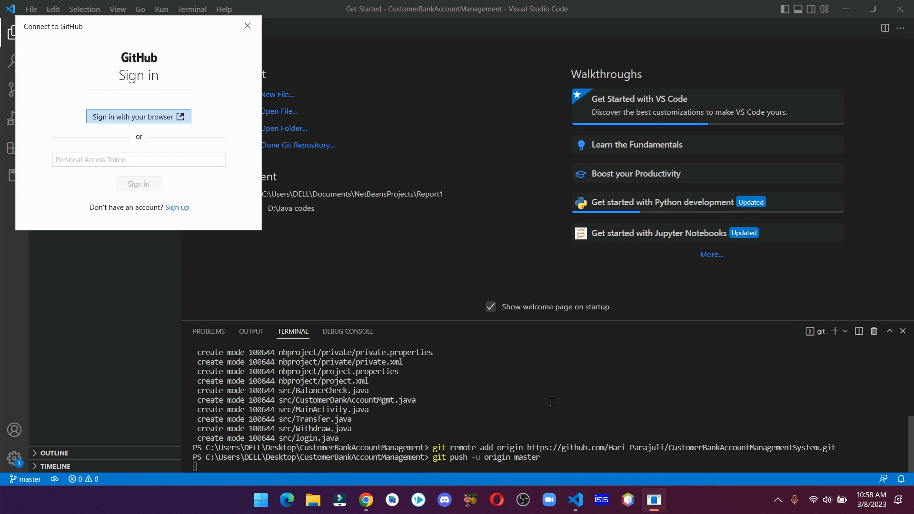
mouse_move(138, 117)
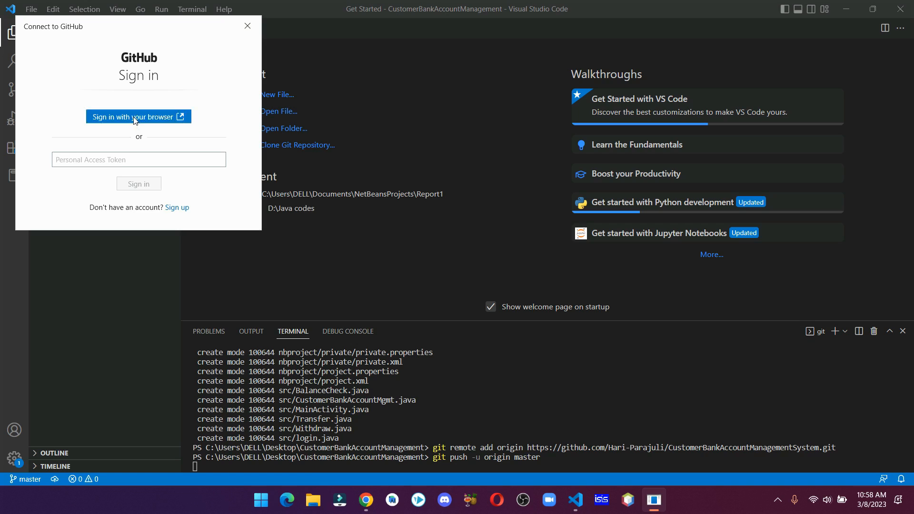
- Sign in through the browser and authorize Git Credential Manager so the push completes
click(138, 116)
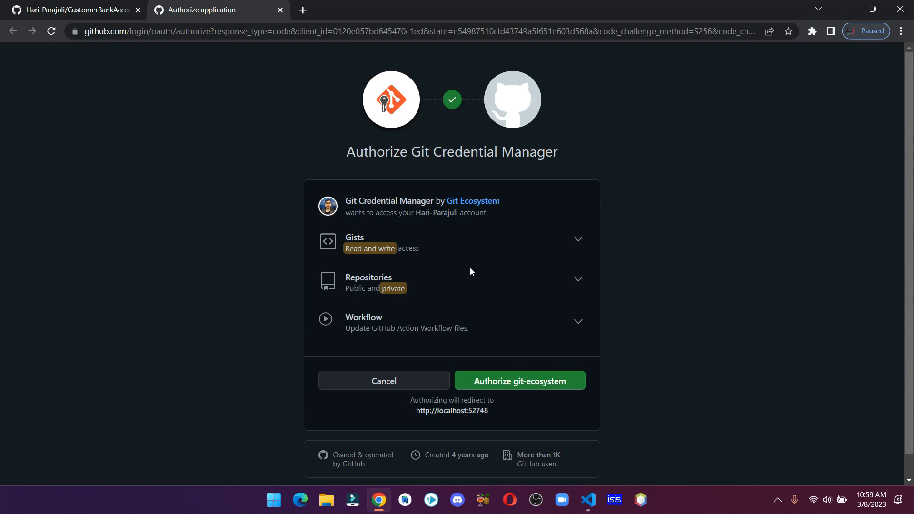
click(519, 380)
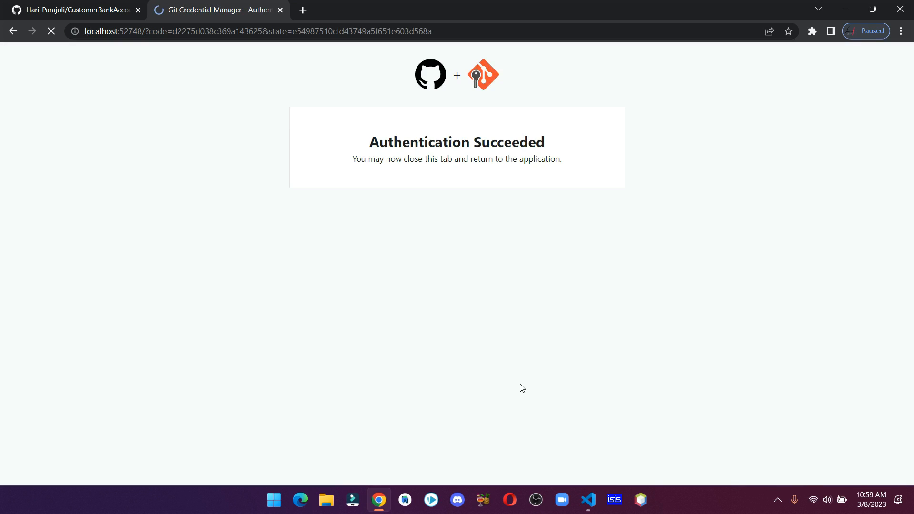
click(587, 499)
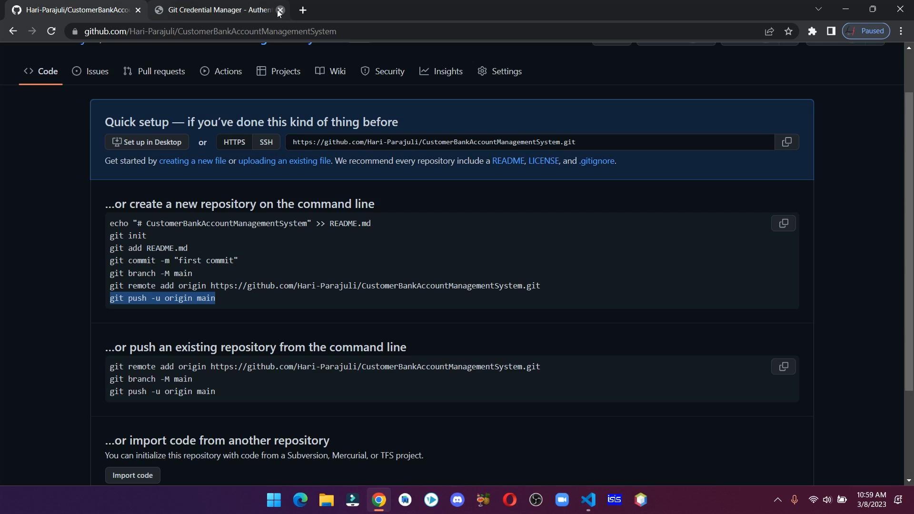
- Close the success tab and reload the repository page to see the pushed first-commit files
click(280, 10)
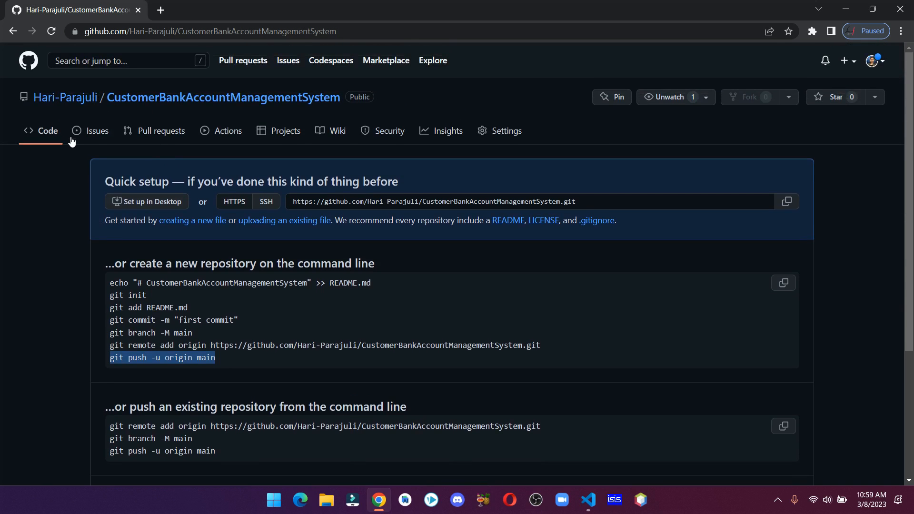
click(50, 31)
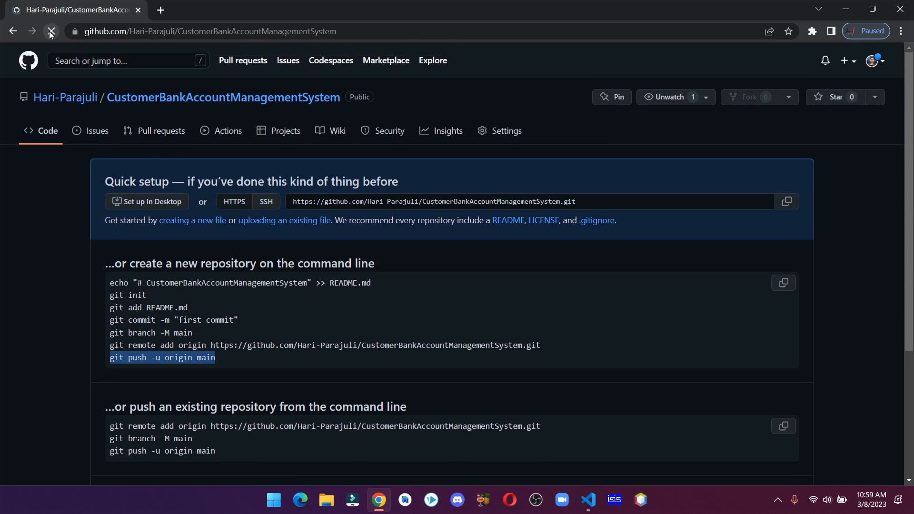
click(49, 31)
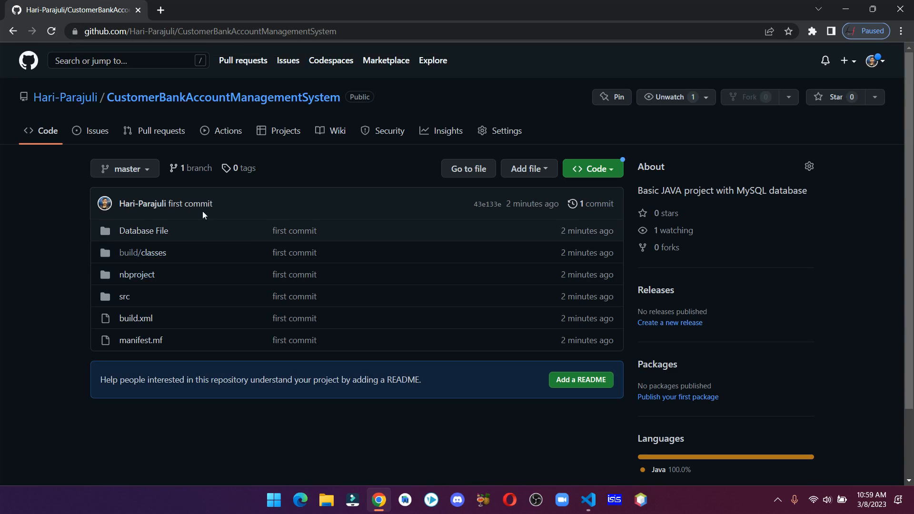